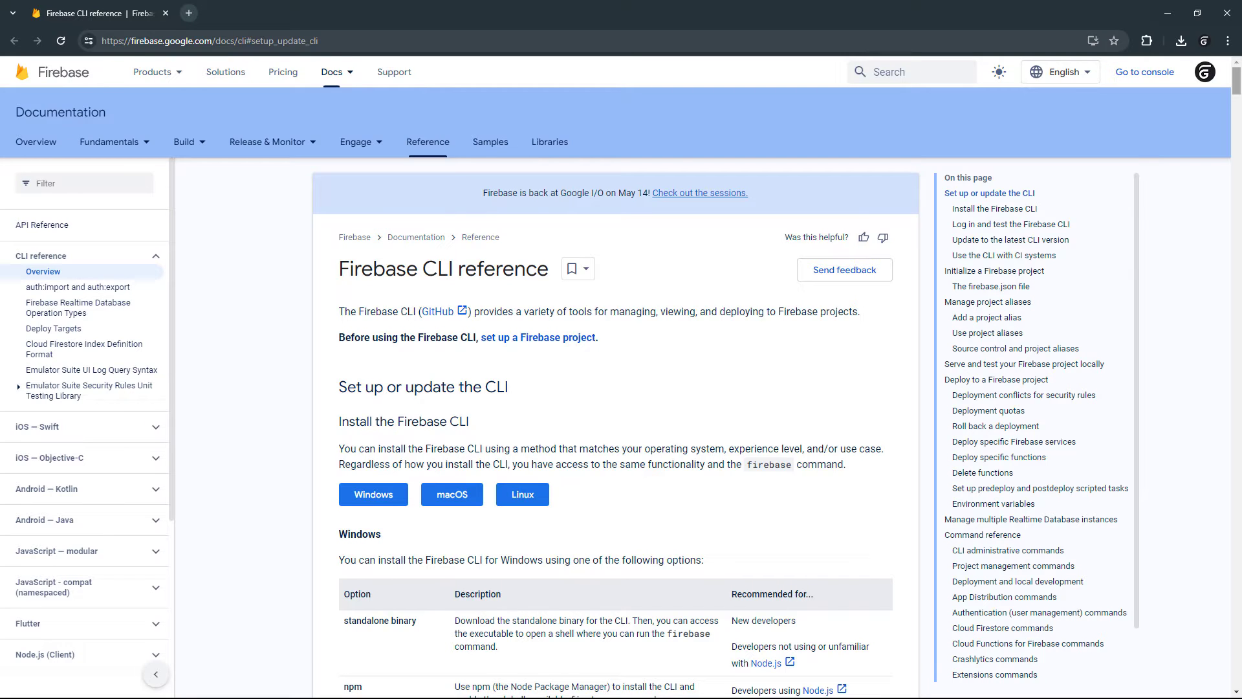
Choose the existing Google account, continue, and allow Firebase CLI access
scroll(down, 3)
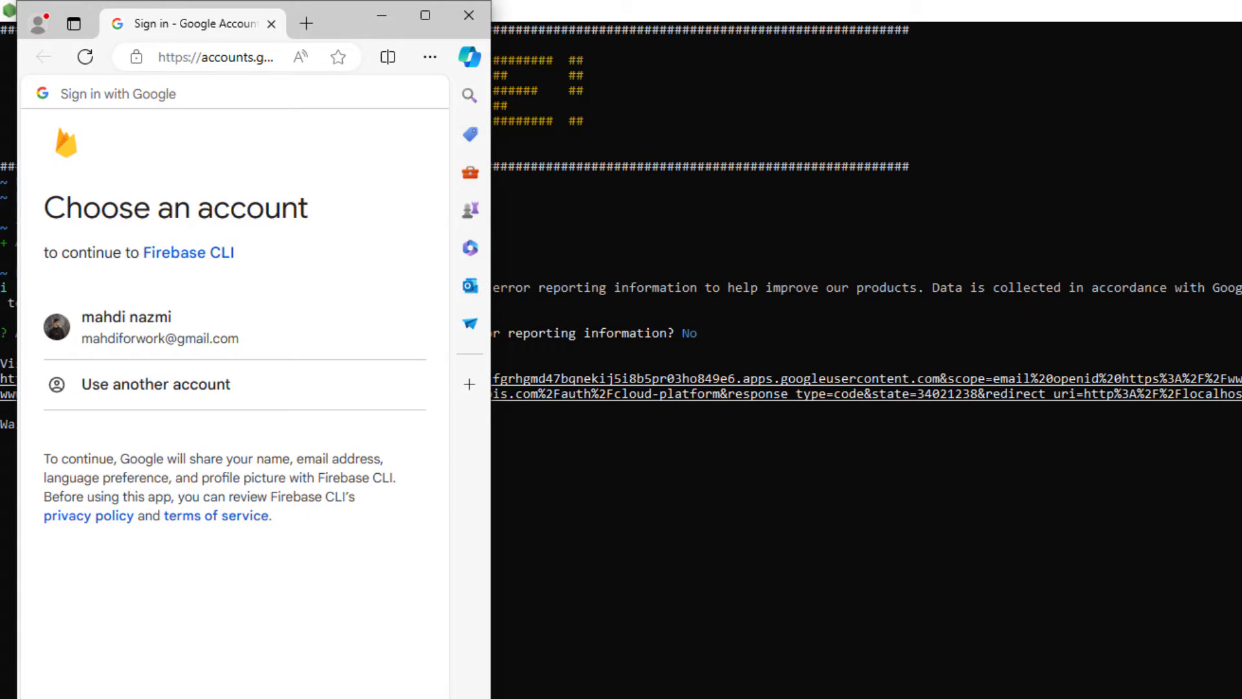
click(158, 329)
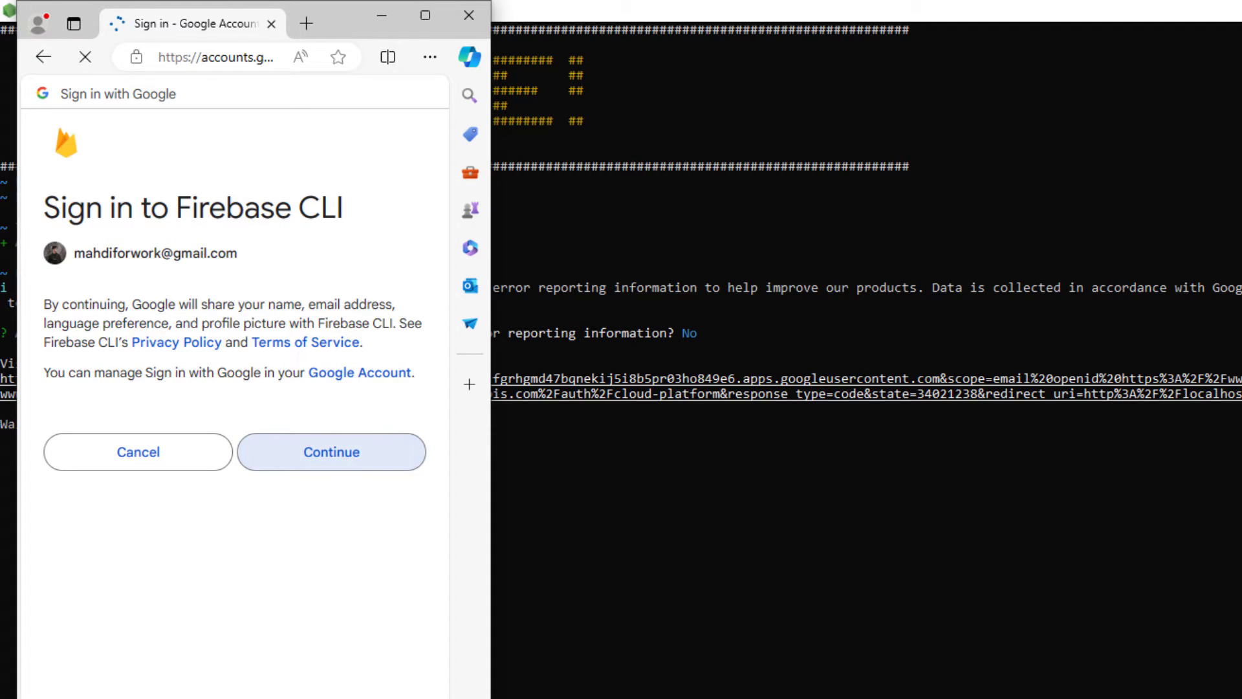
click(330, 452)
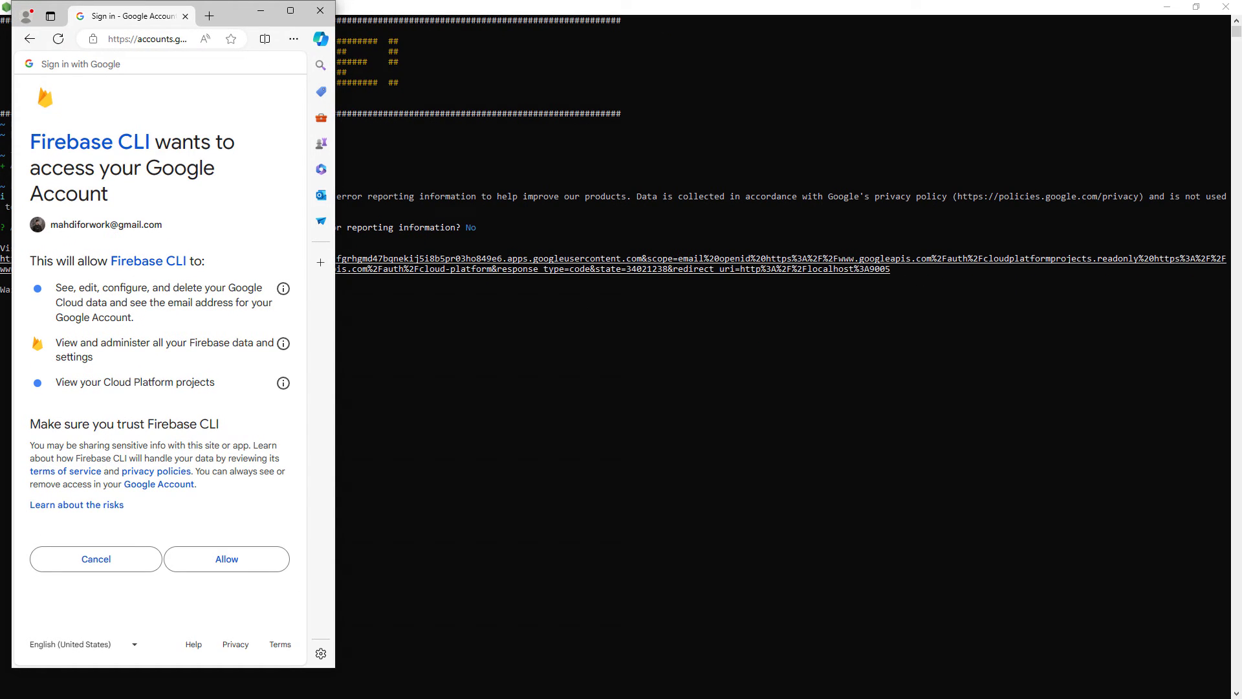
click(225, 559)
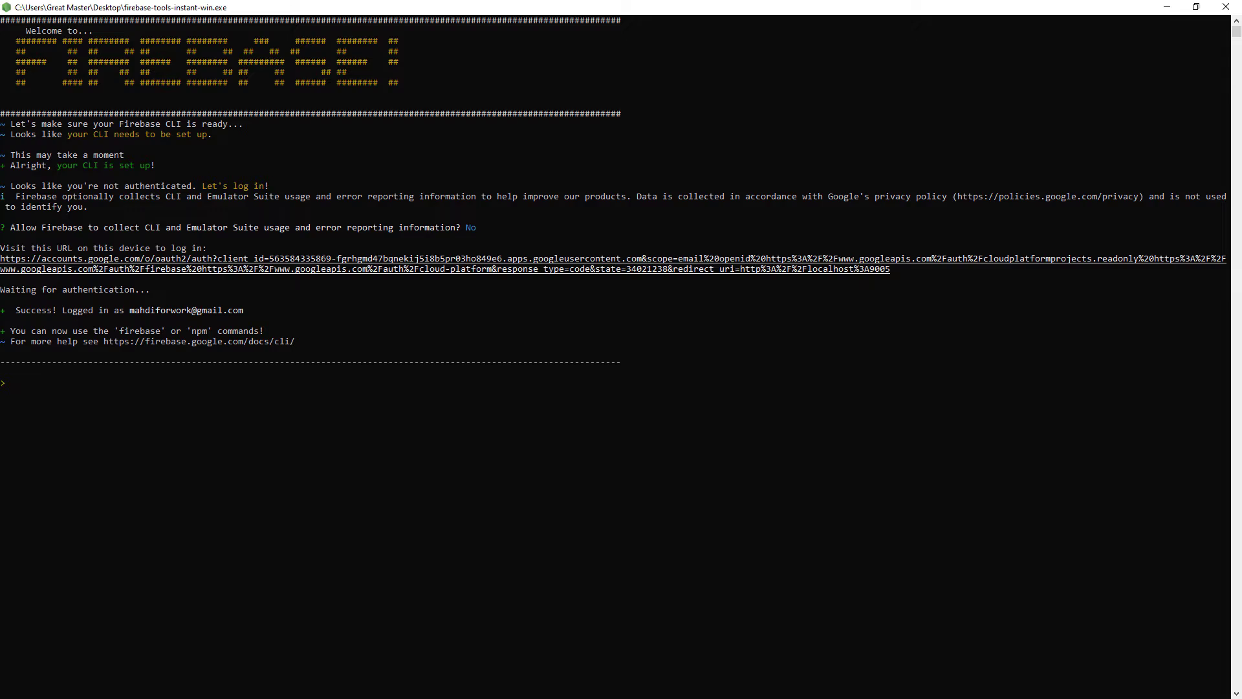
Paste the cd command, run flutterfire configure and enter a 'firebase-auth-' project id
right_click(497, 513)
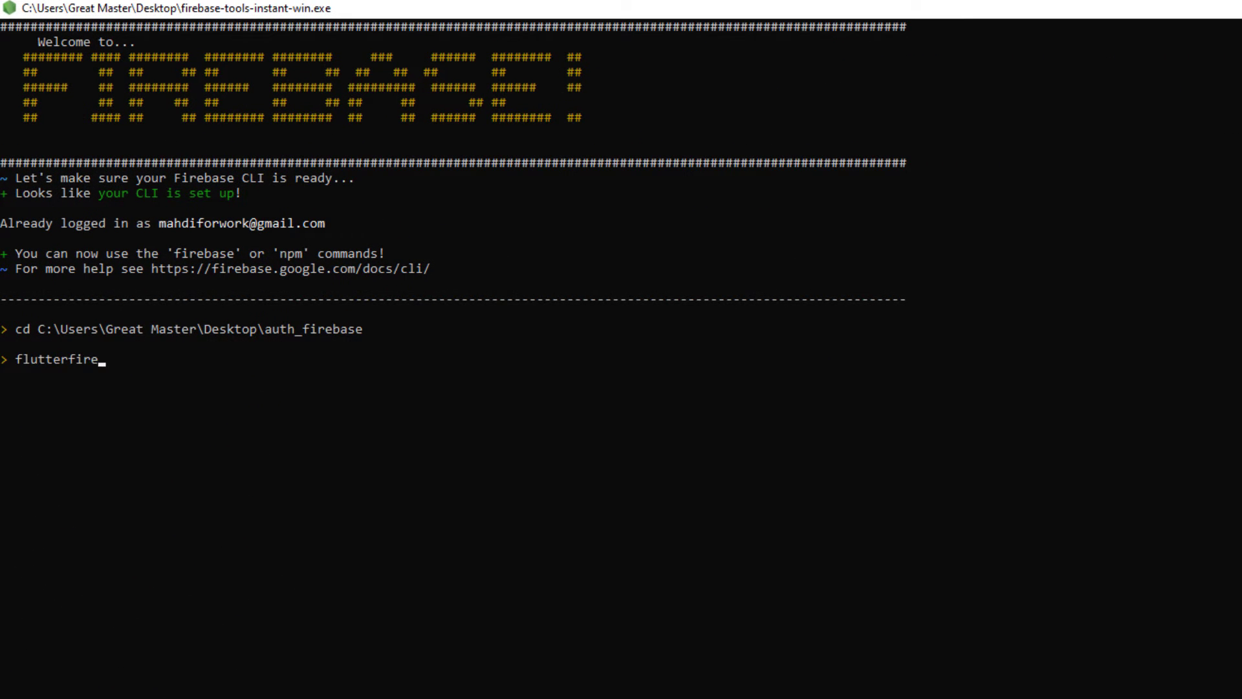
text(configure)
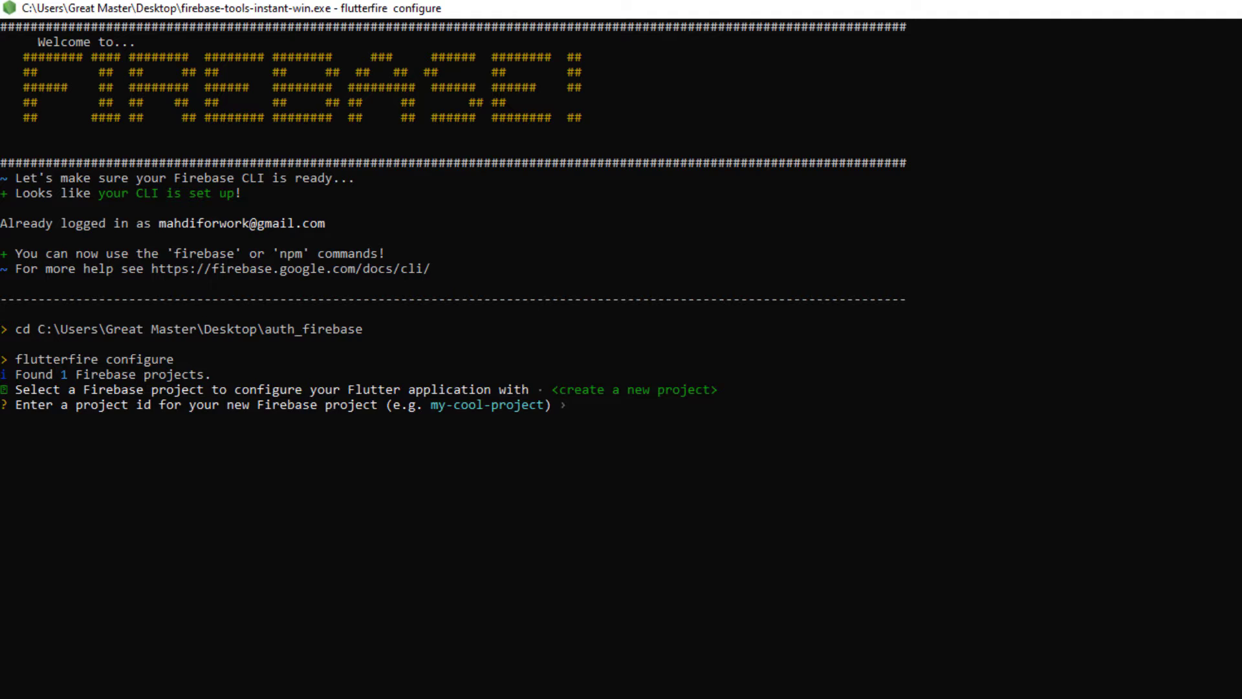
text(firebase-auth-)
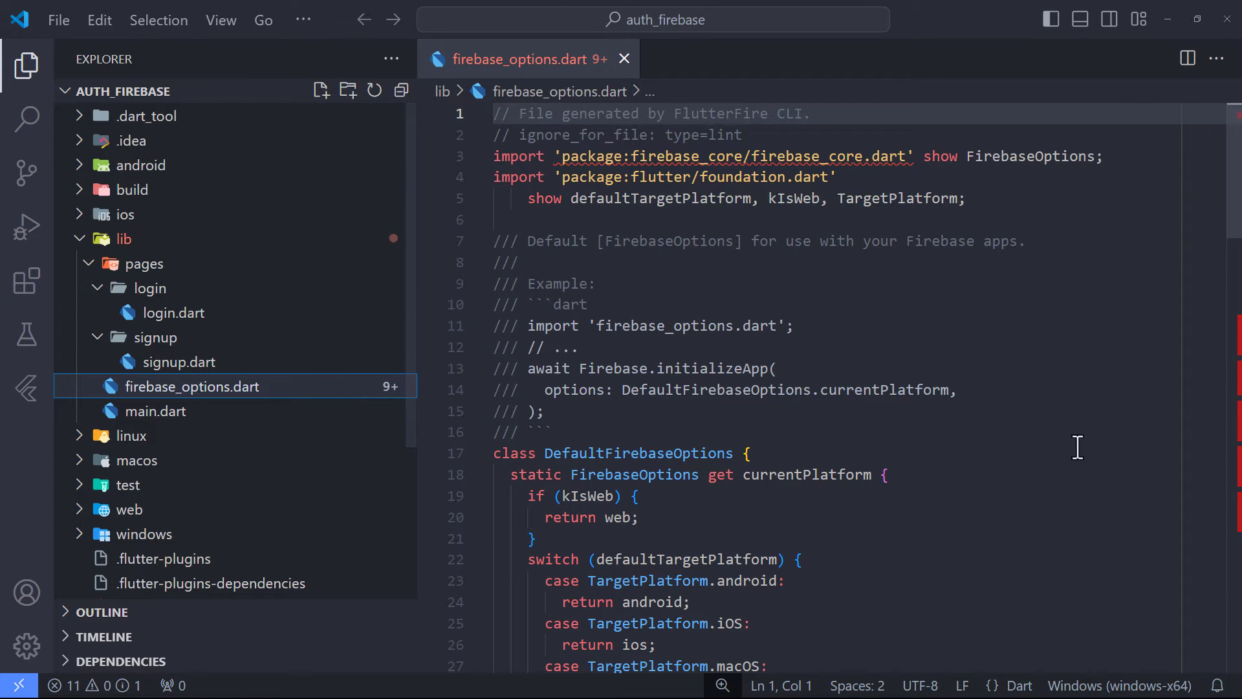
scroll(down, 3)
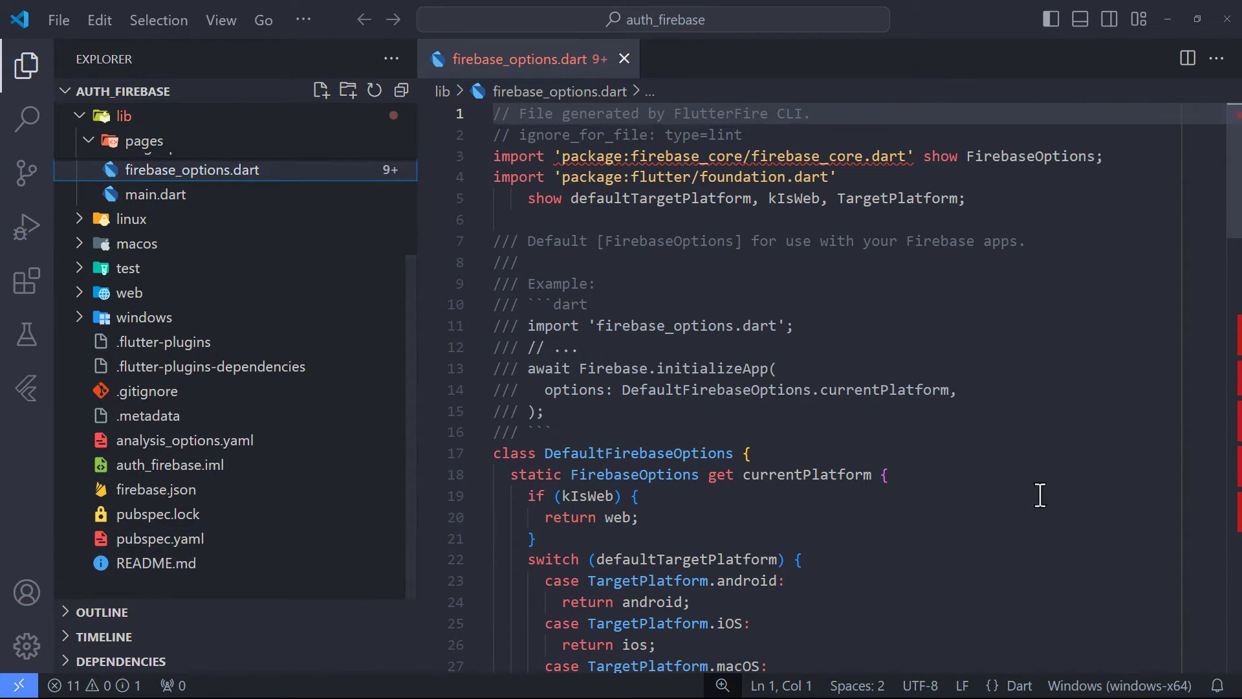
mouse_move(1020, 482)
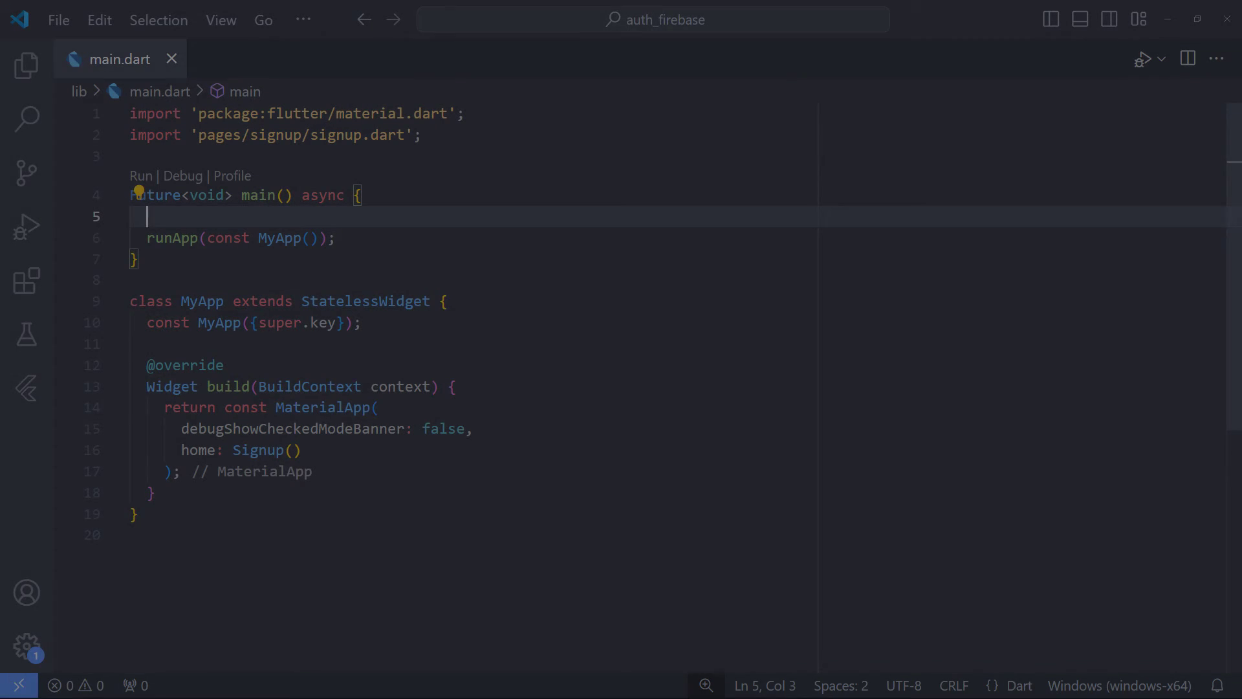
Add WidgetsFlutterBinding.ensureInitialized() and Firebase.initializeApp with DefaultFirebaseOptions.currentPlatform, then save main.dart
text(WidgetsFlutterBinding.ensureInitialized();)
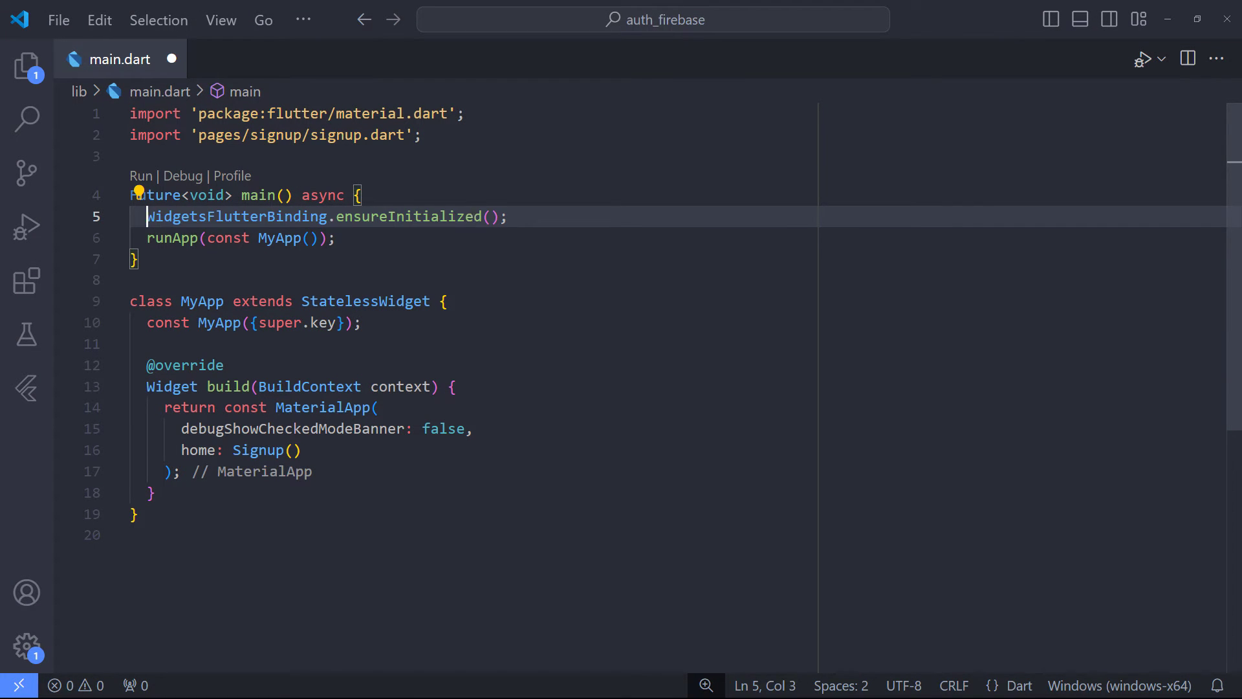
text(await Firebase.initializeApp()
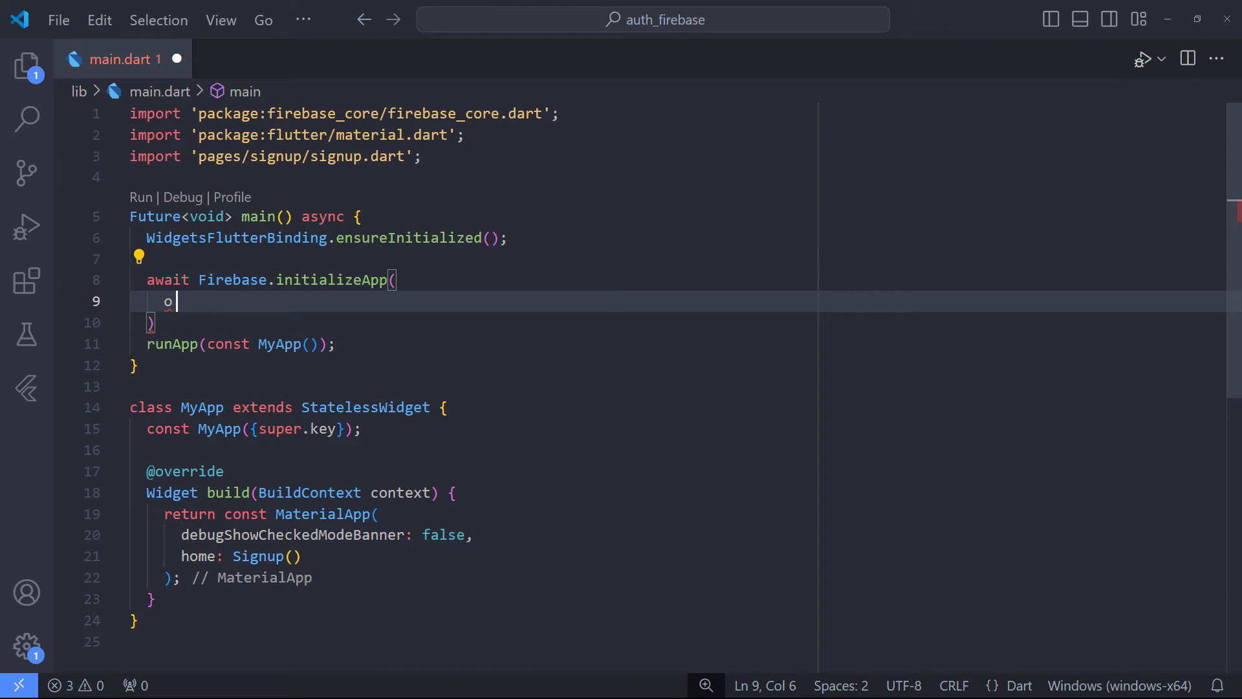
text(ptions: DefaultFirebaseOptions.currentPlatform)
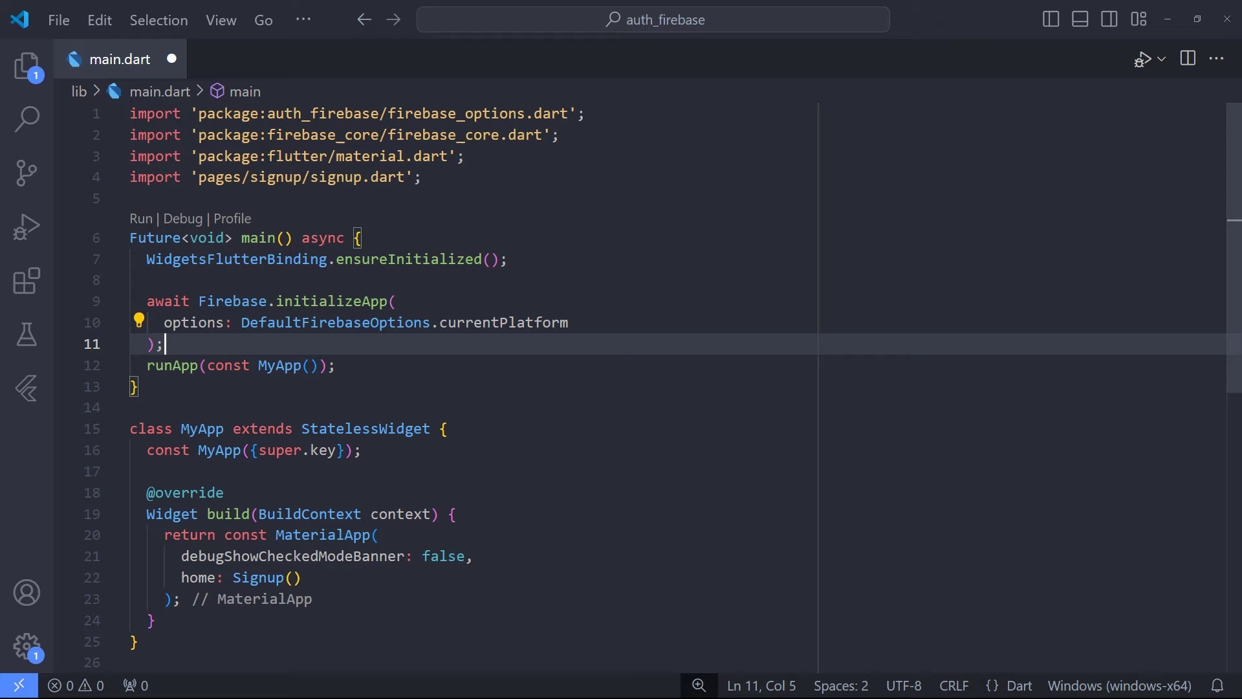
key(ctrl+s)
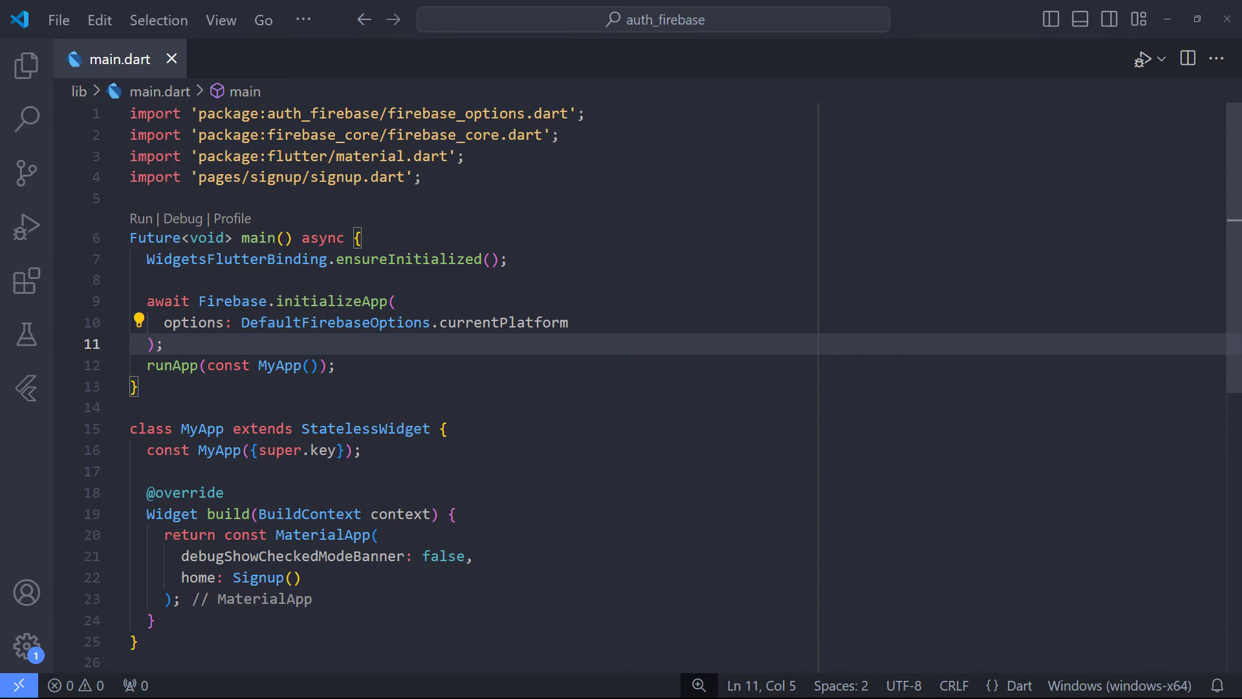
key(Enter)
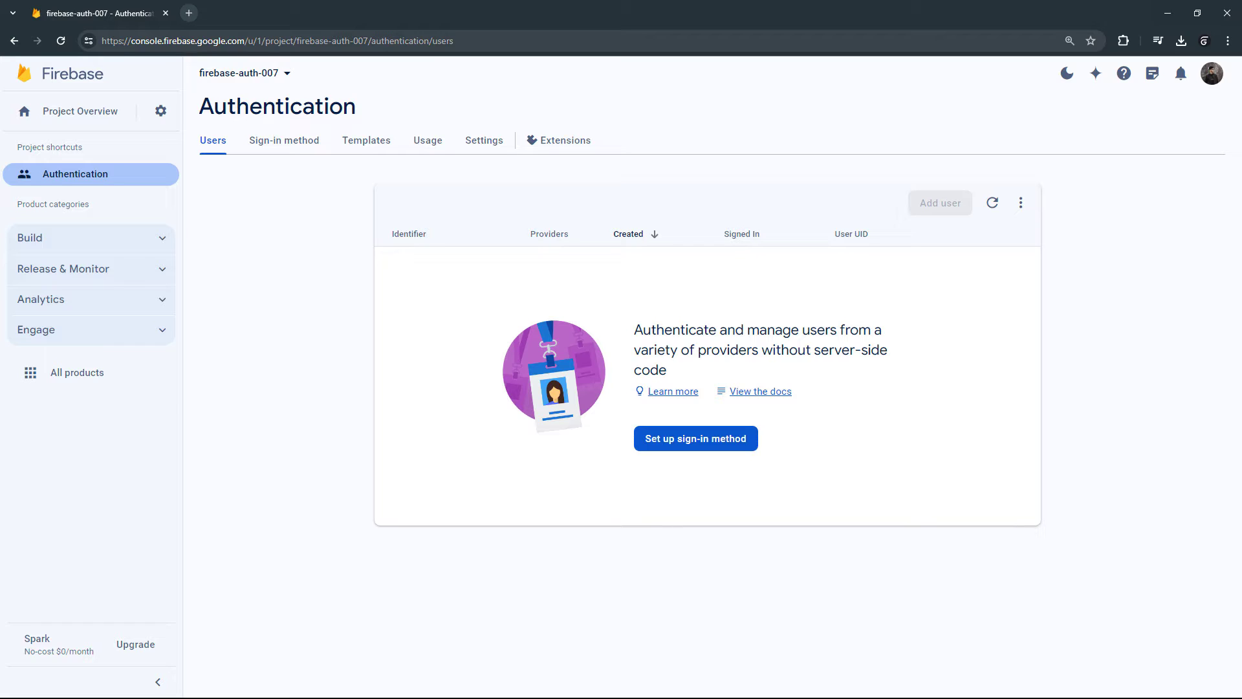
Enable the Email/Password sign-in provider and save the setting
click(694, 438)
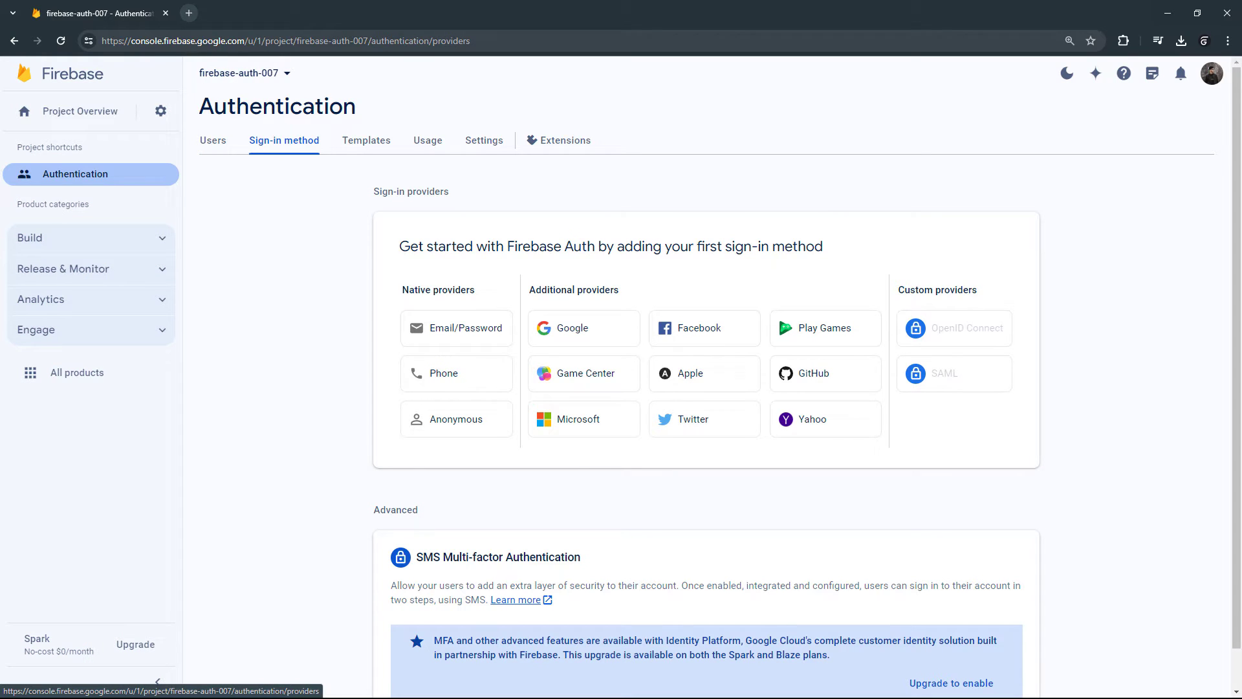
click(468, 327)
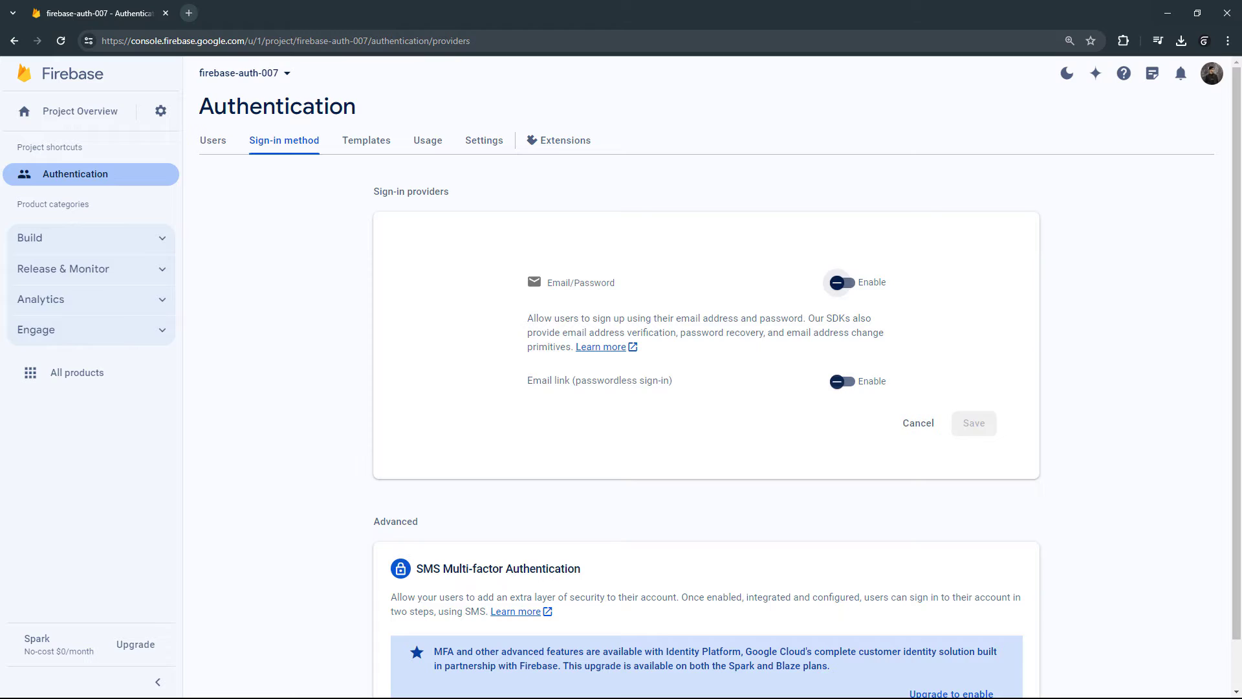
click(841, 282)
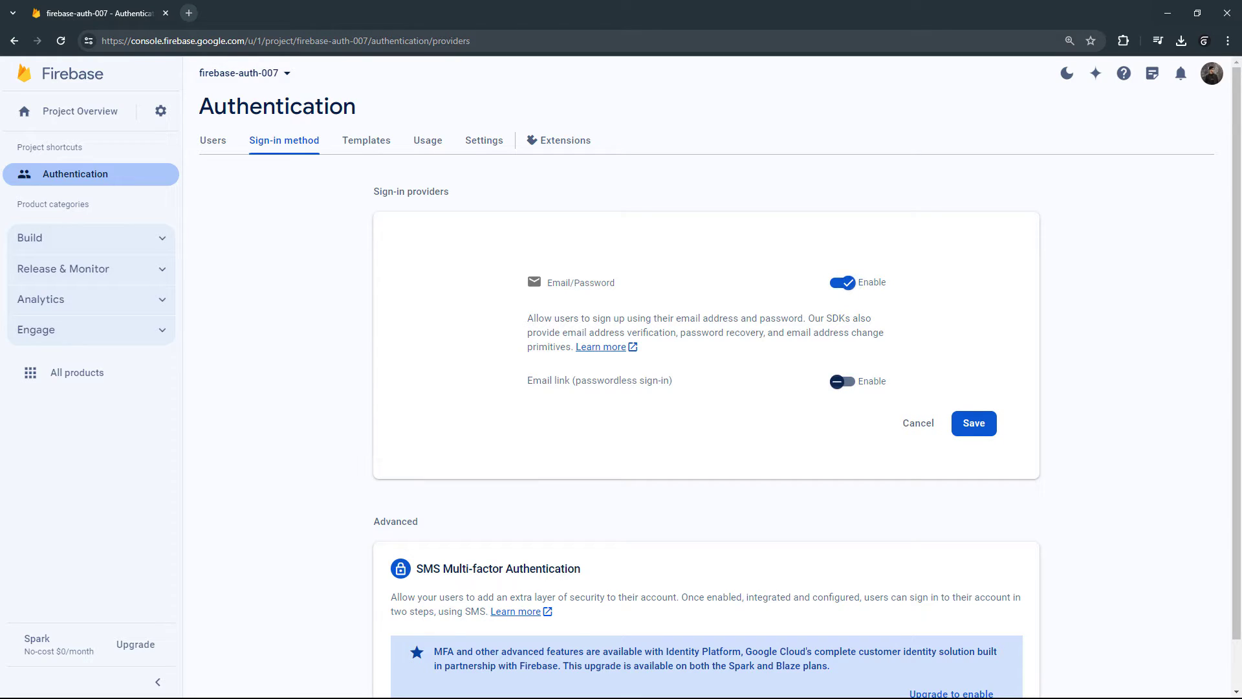
click(973, 421)
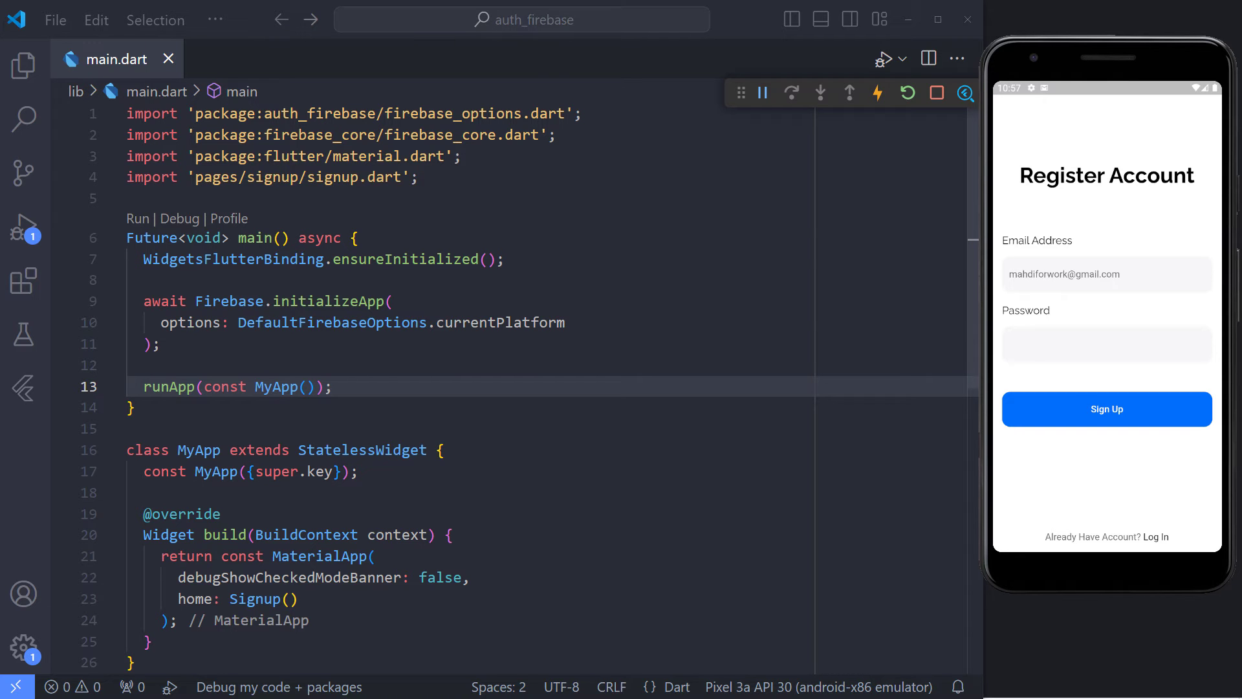
View signup.dart and login.dart, then check the Log In and Register Account screens in the emulator
click(23, 66)
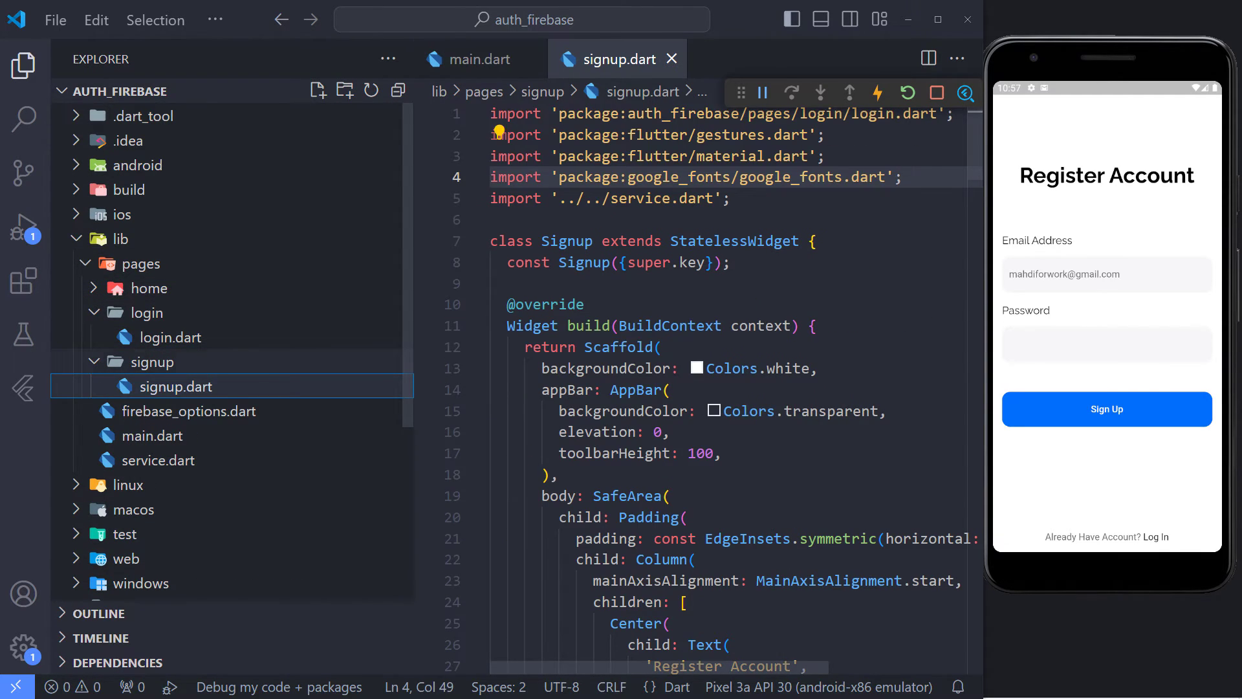
click(167, 337)
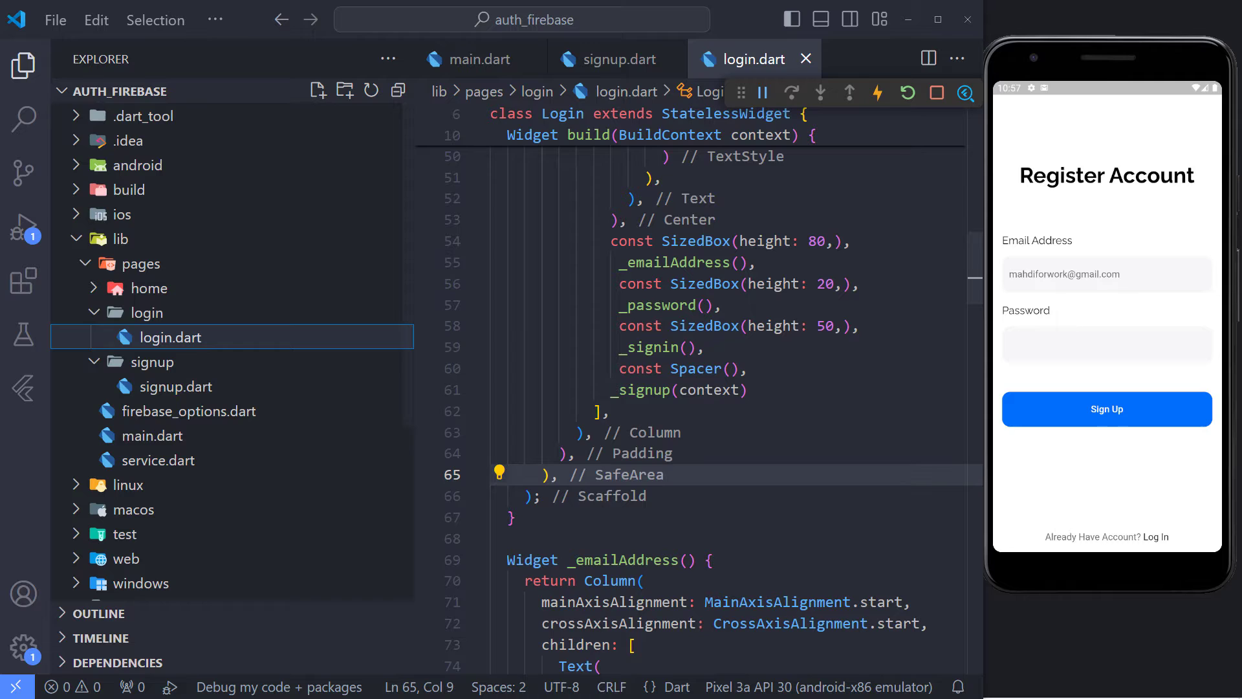
click(1155, 536)
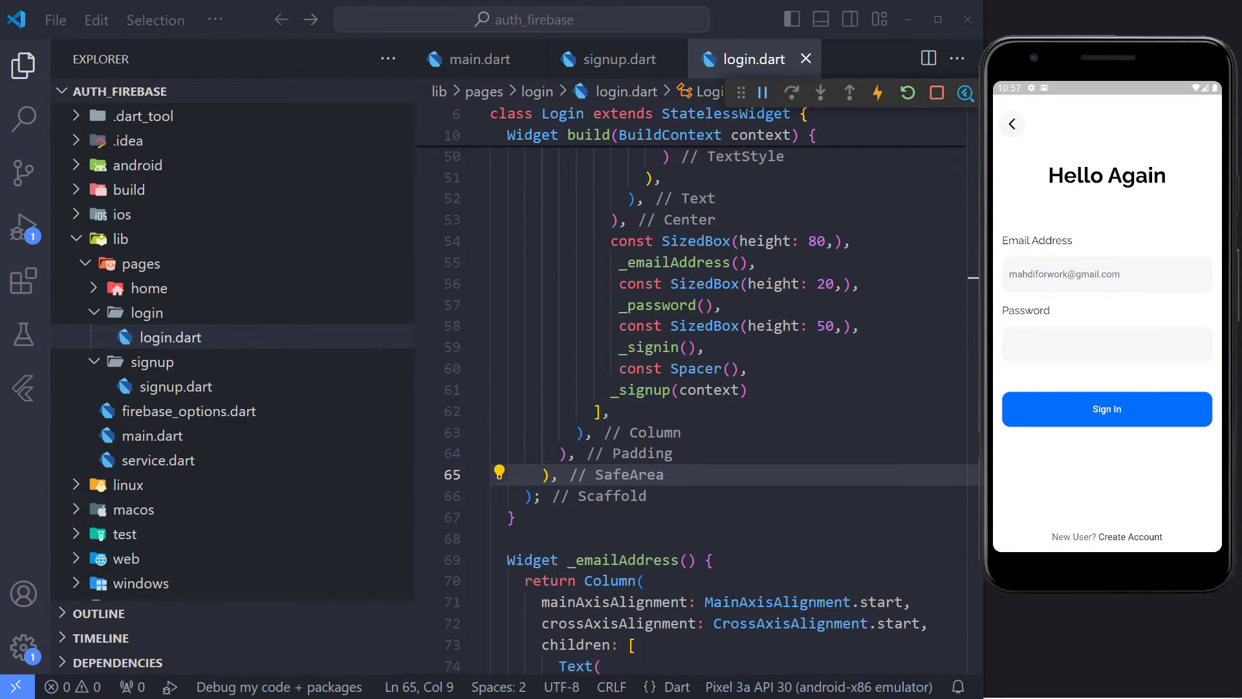
click(1136, 536)
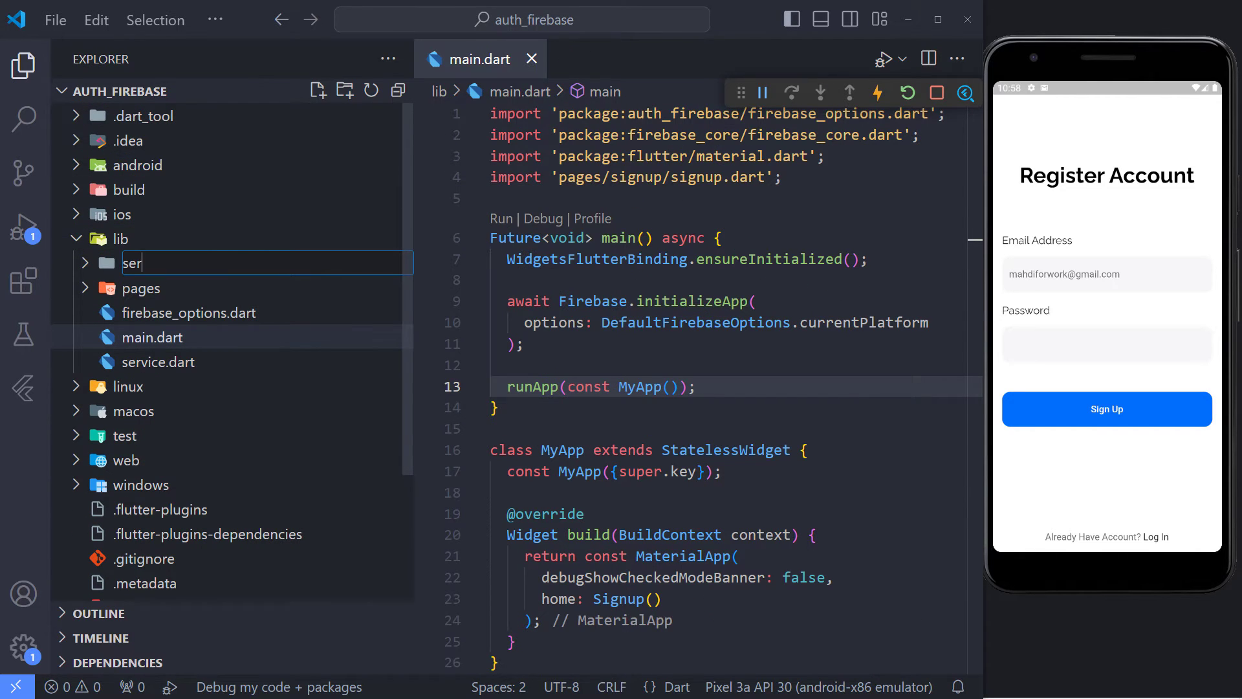
Create auth_service.dart with an AuthService class and a signup method taking required email and password
text(auth_service.d)
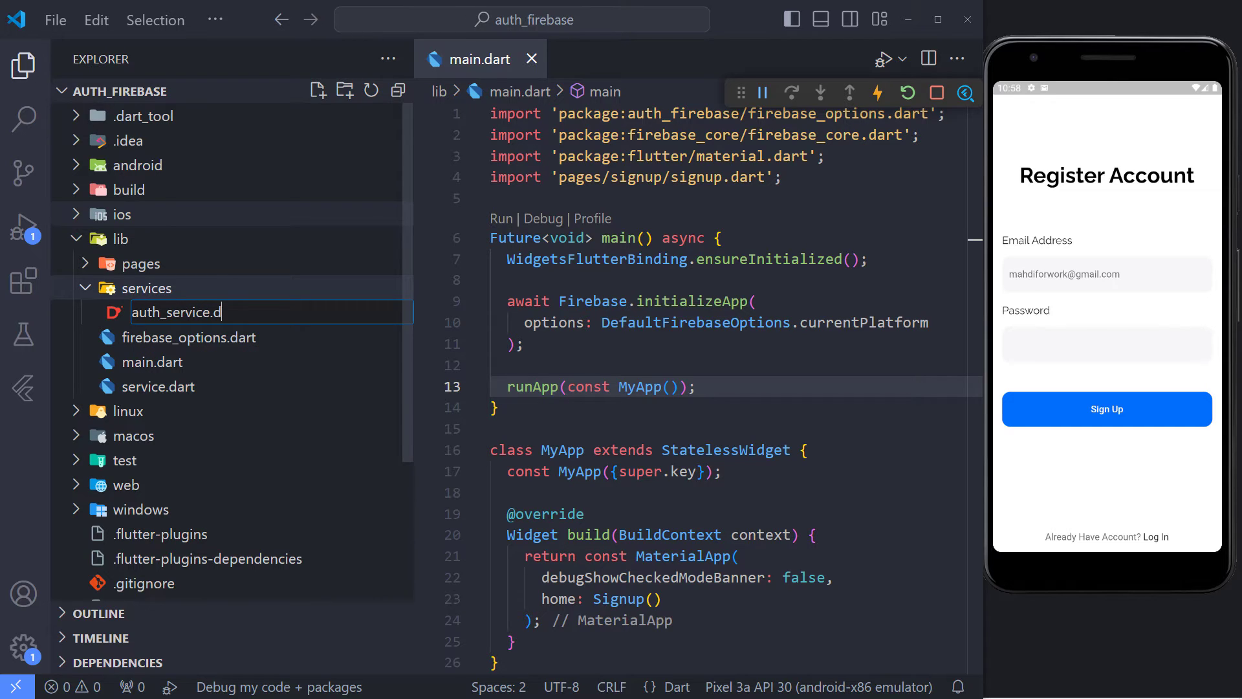
key(Enter)
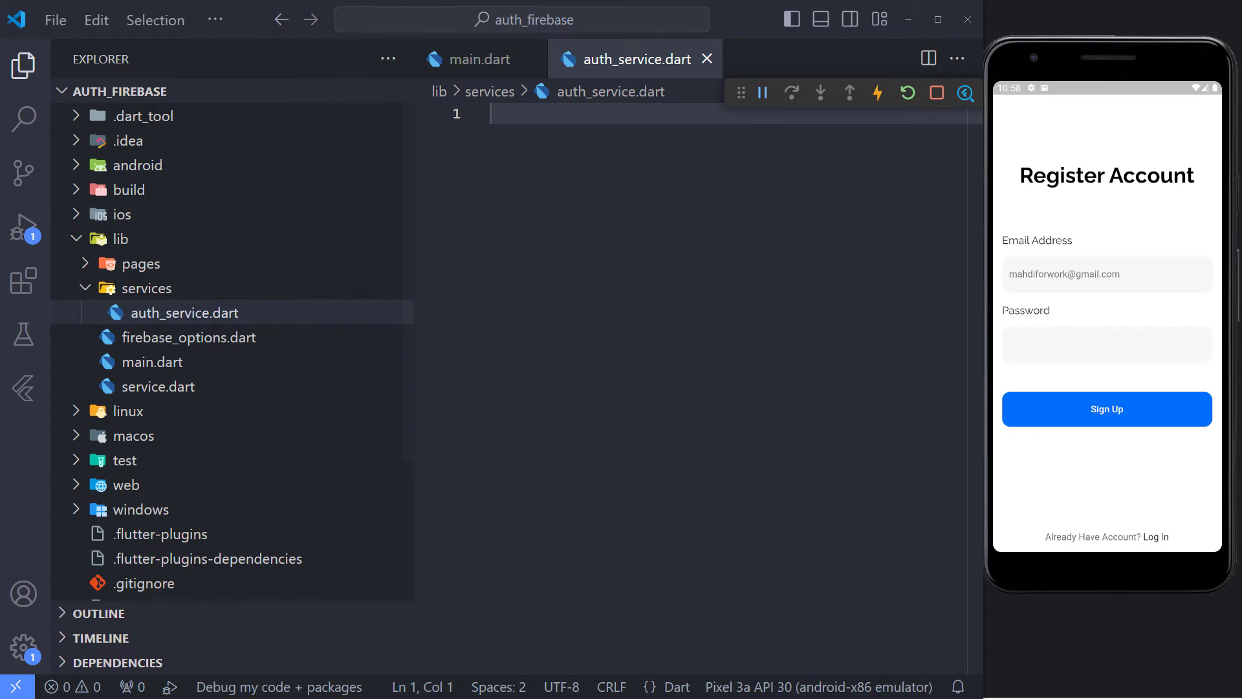
click(23, 66)
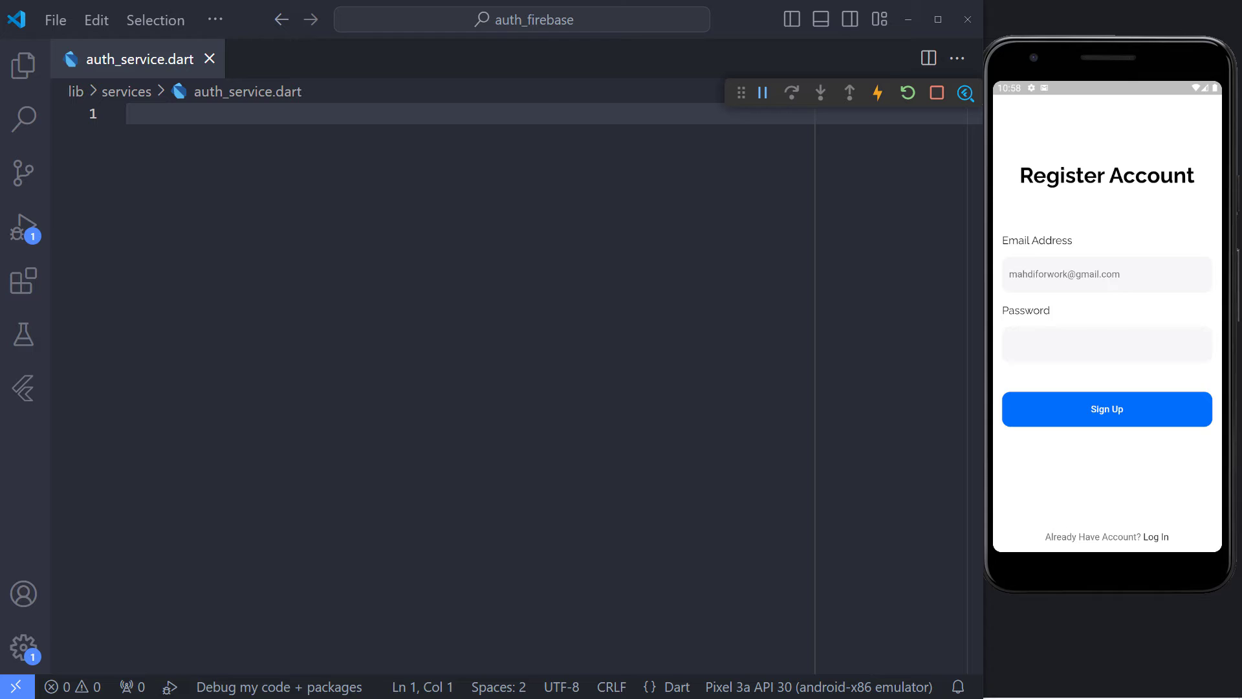
text(class AuthServic)
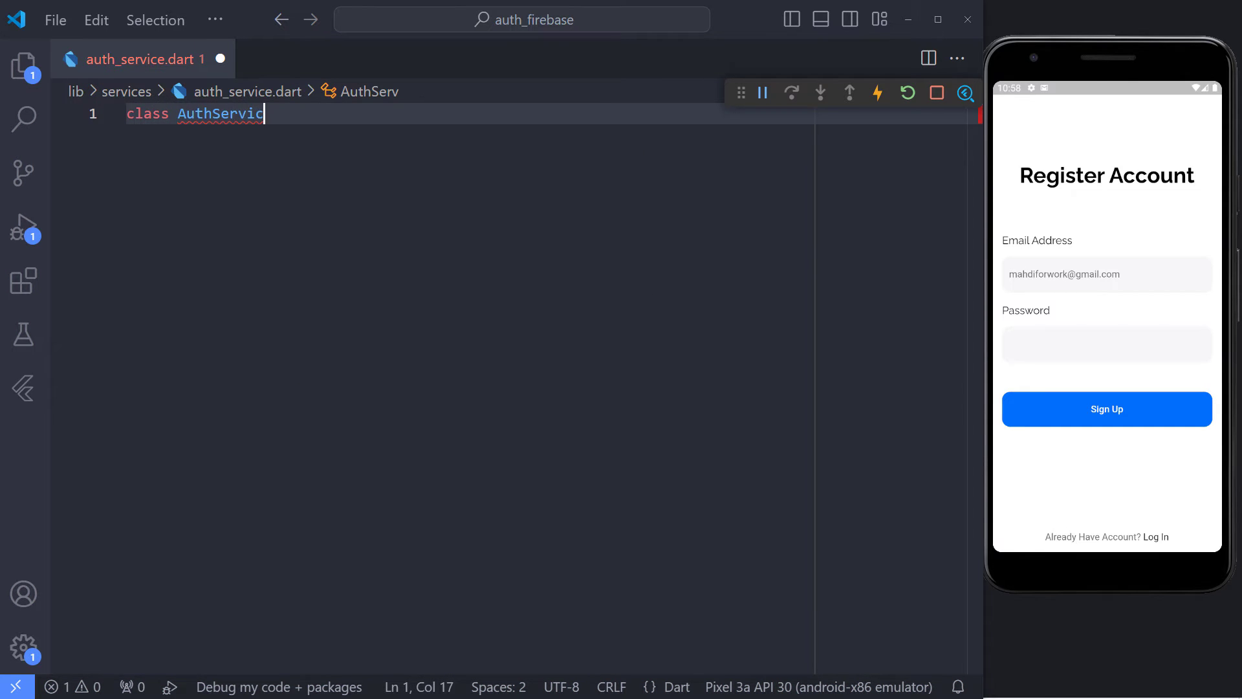
text(e {)
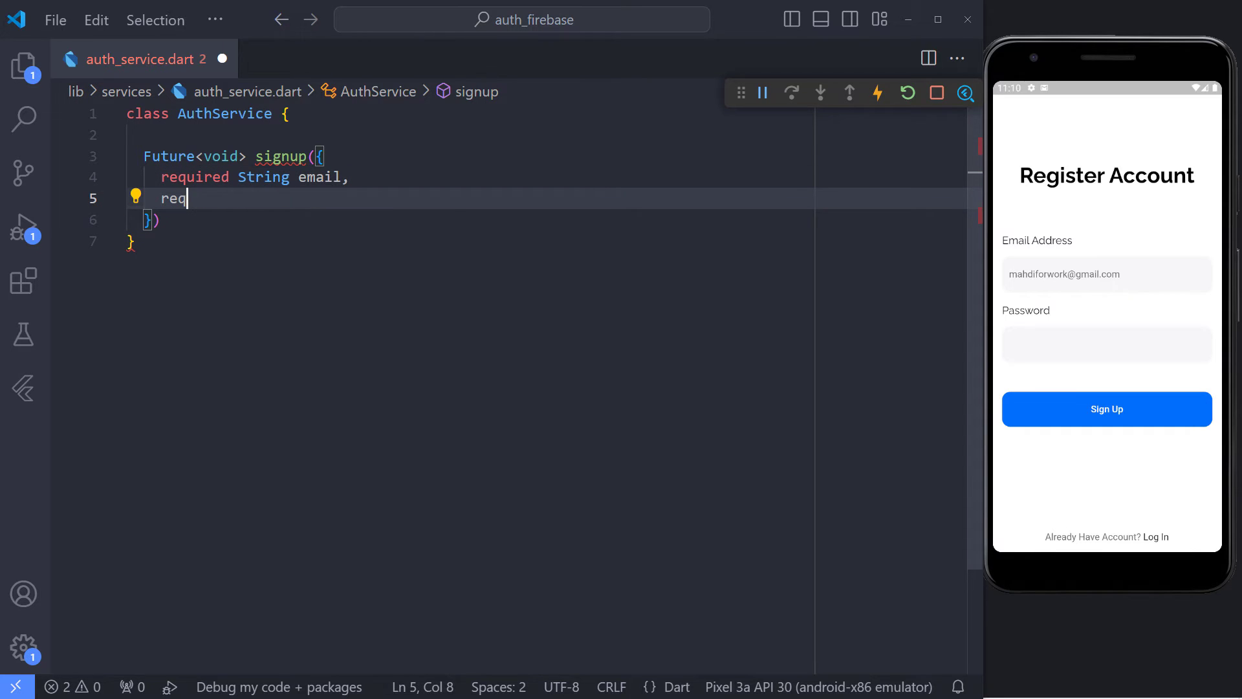
text(uired String password)
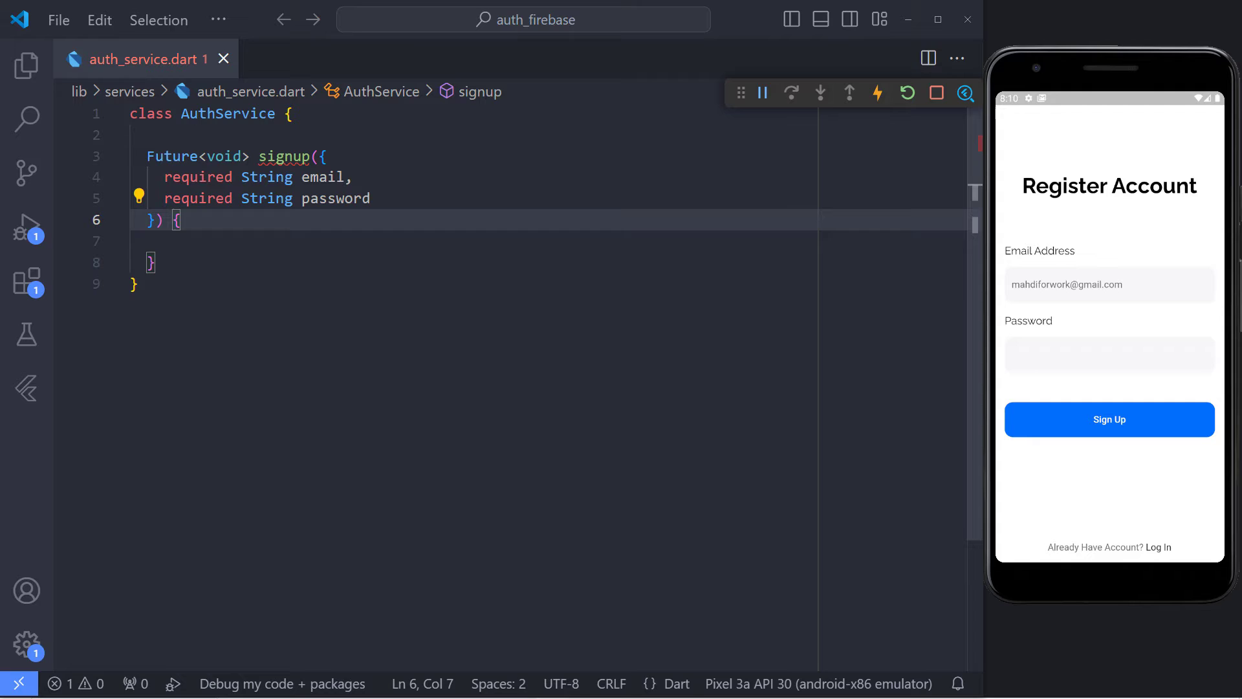
Inside try, call FirebaseAuth.instance.createUserWithEmailAndPassword with the email and password
text(try {)
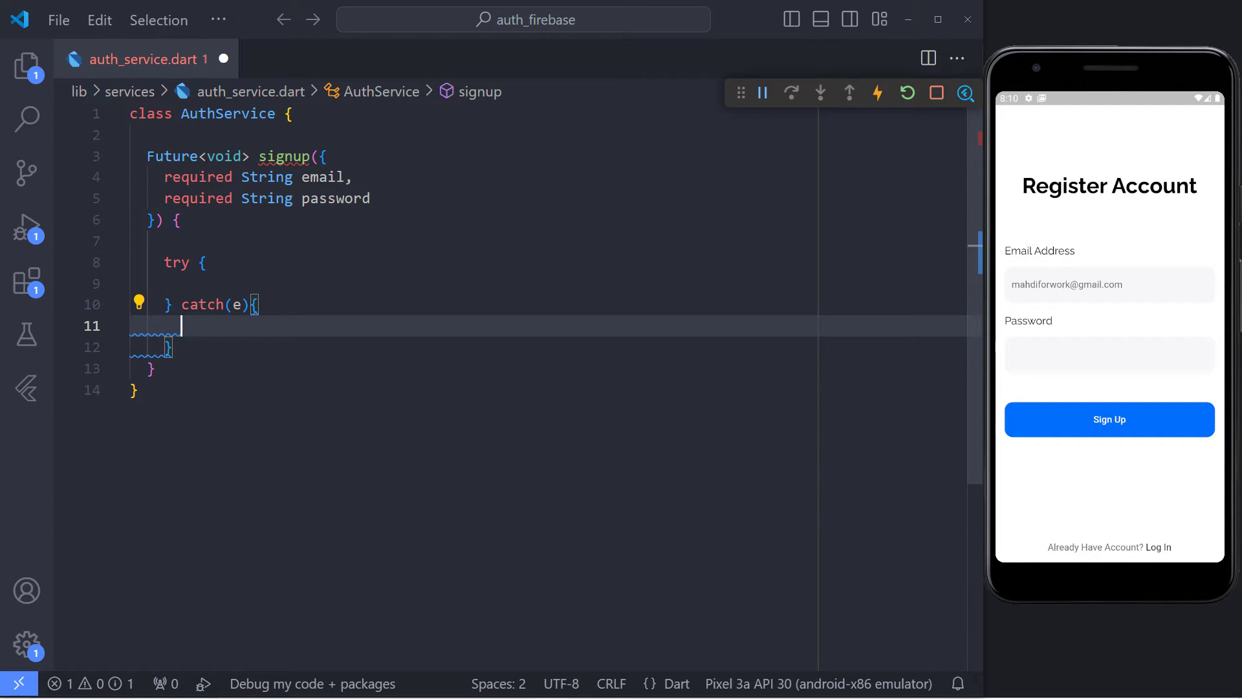
key(Enter)
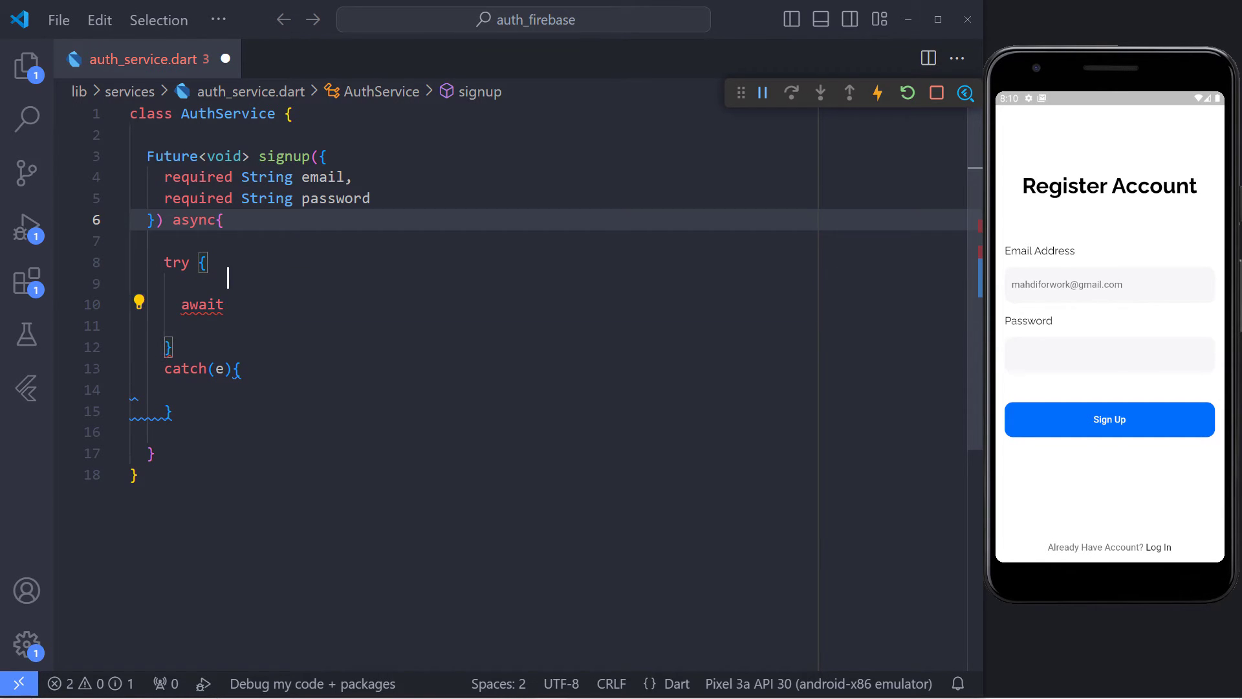
text(FirebaseAuth)
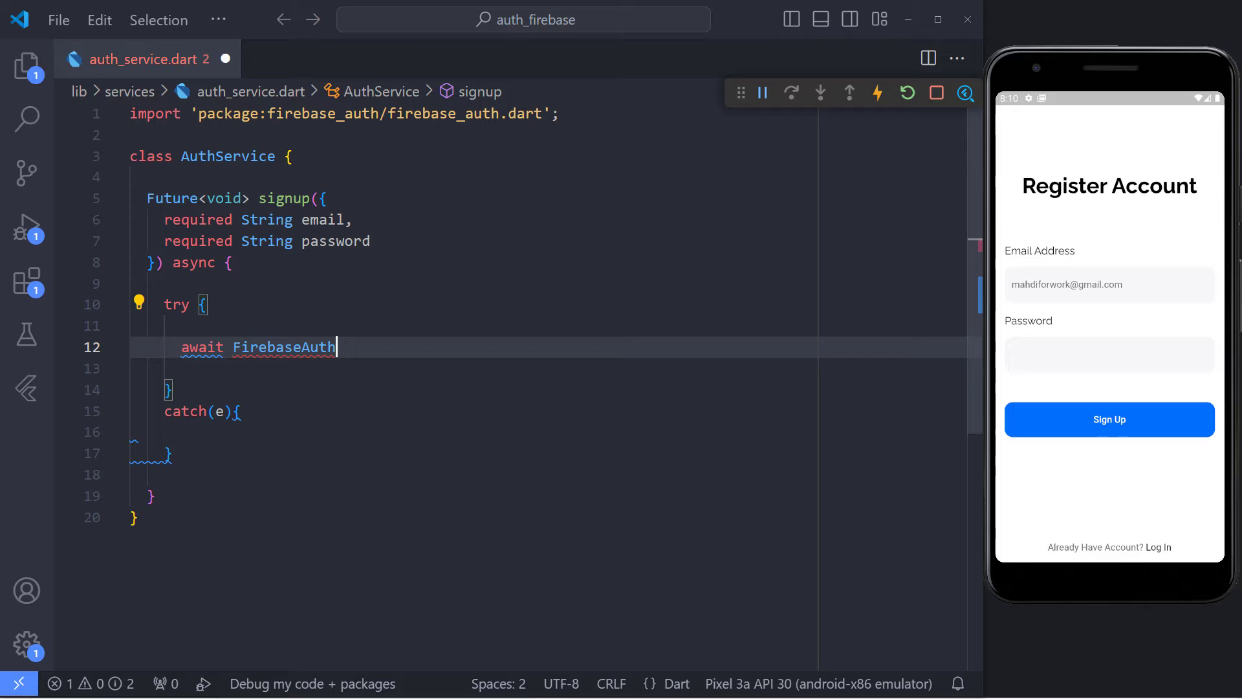
text(.instance.createUserWithEmailAndPassword(email: email, password: password))
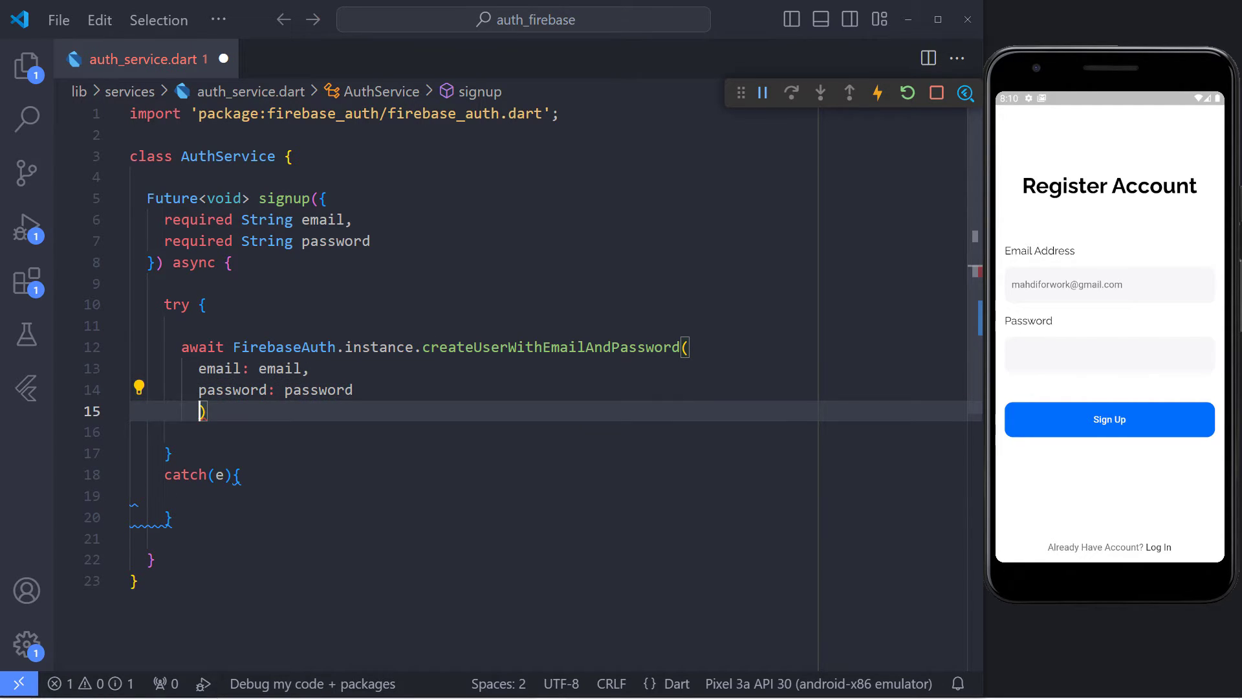
text(;)
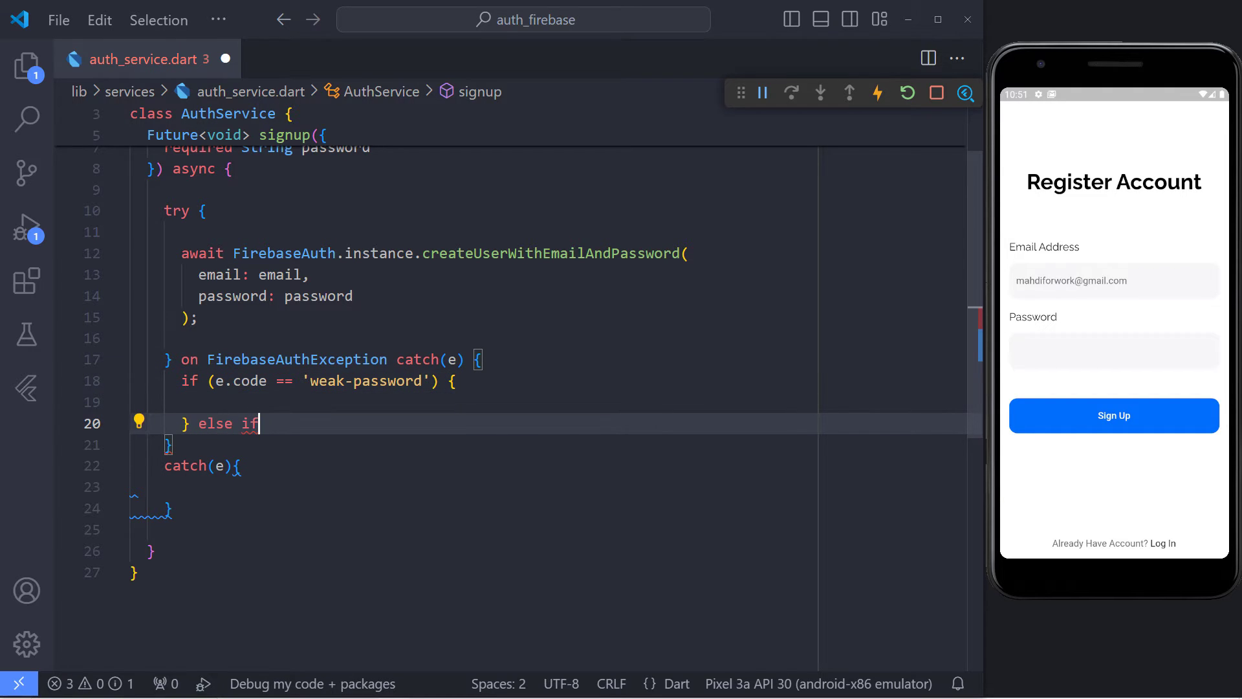
Add the else-if branch checking e.code == 'email-already-in-use'
text((e.code == 'email-already-in-use') {)
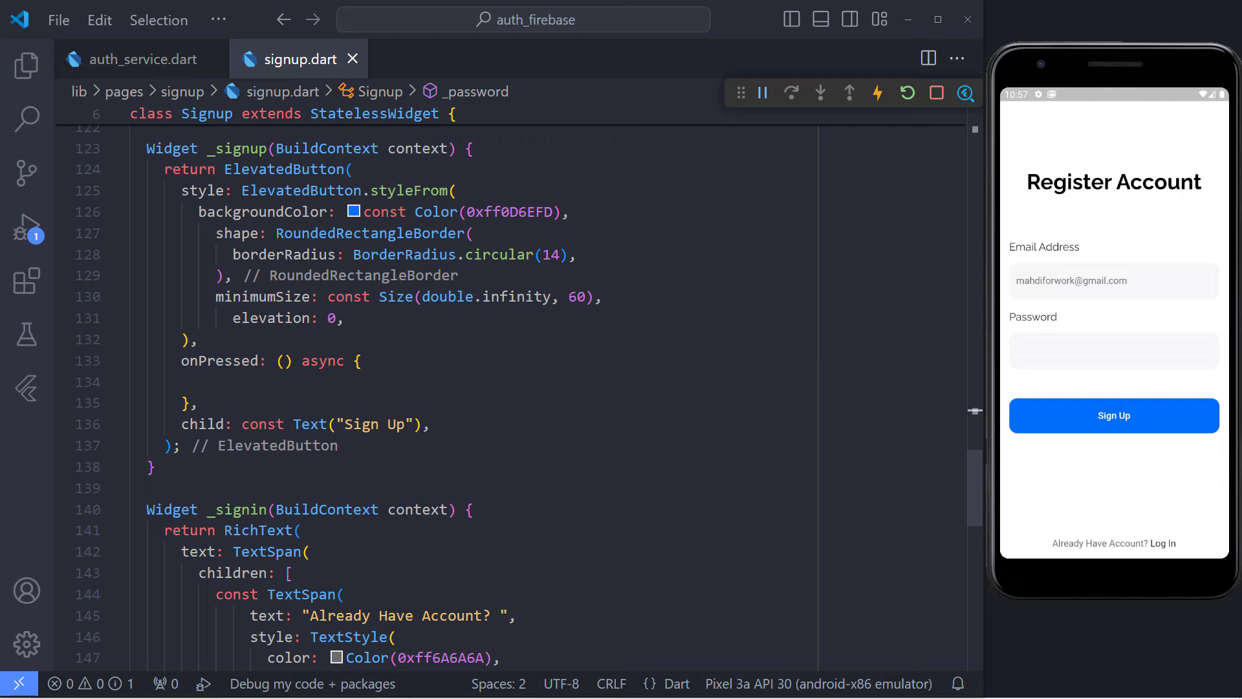
Await AuthService().signup with _emailController.text and _passwordController.text, then save signup.dart
text(Auth)
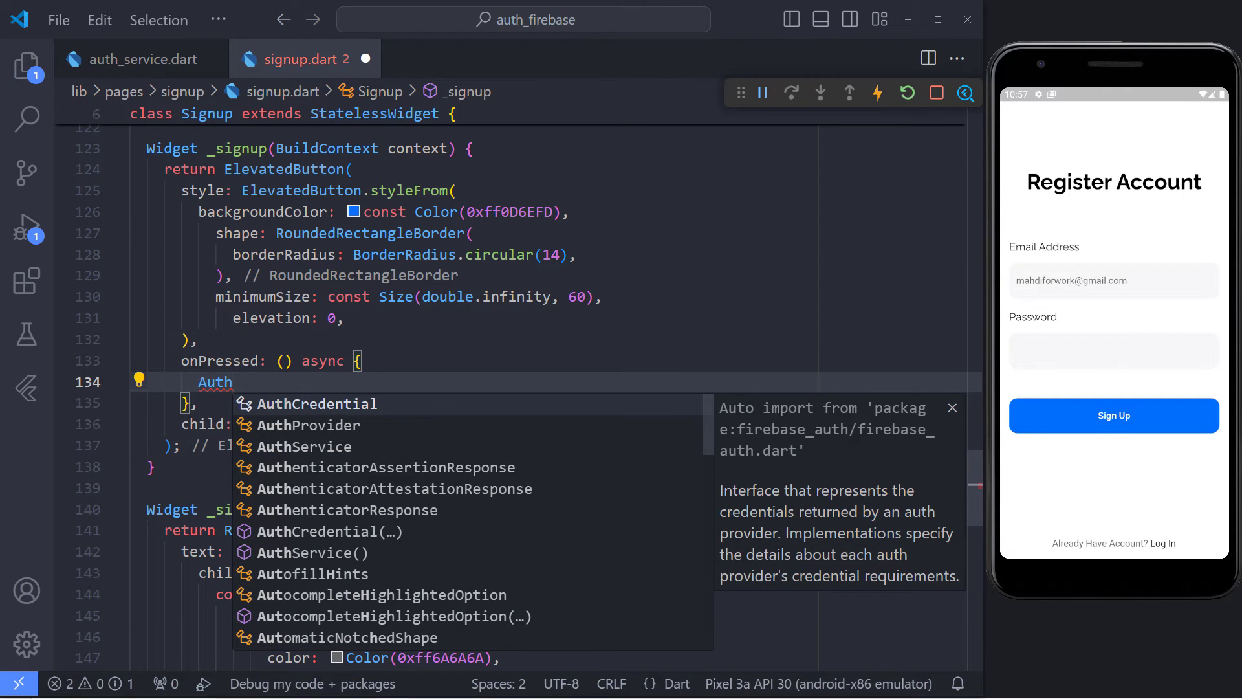
text(Service().signup()
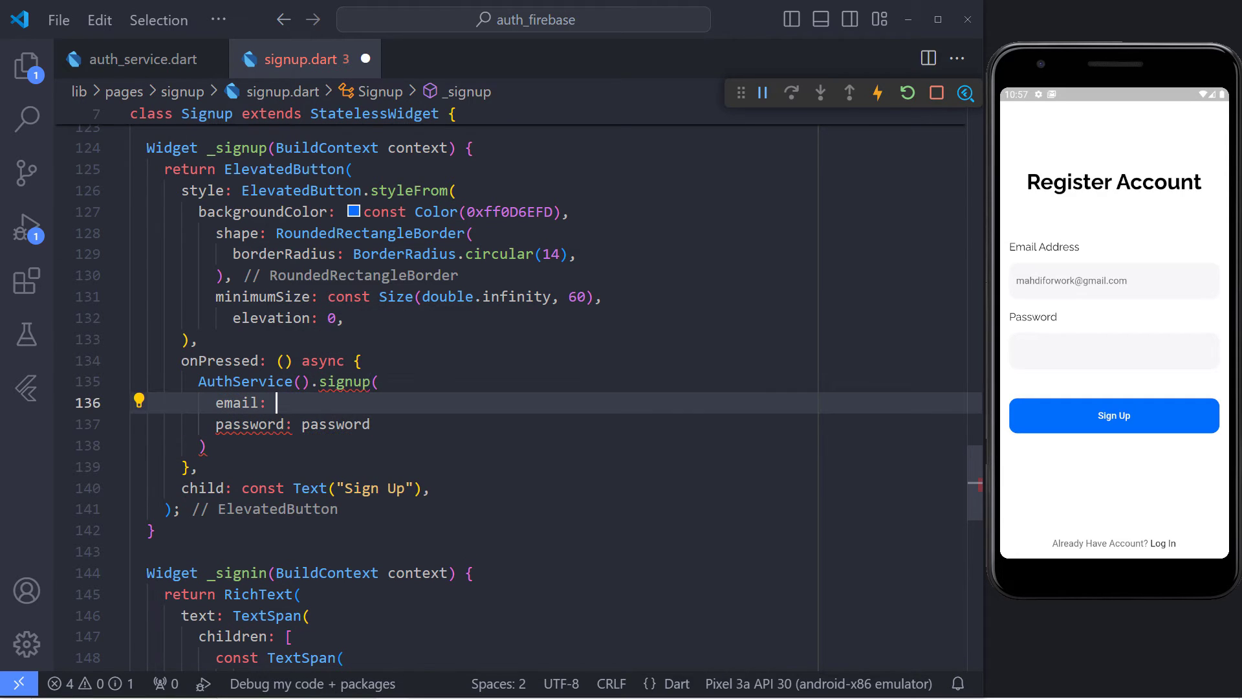
text(_emailController.text,)
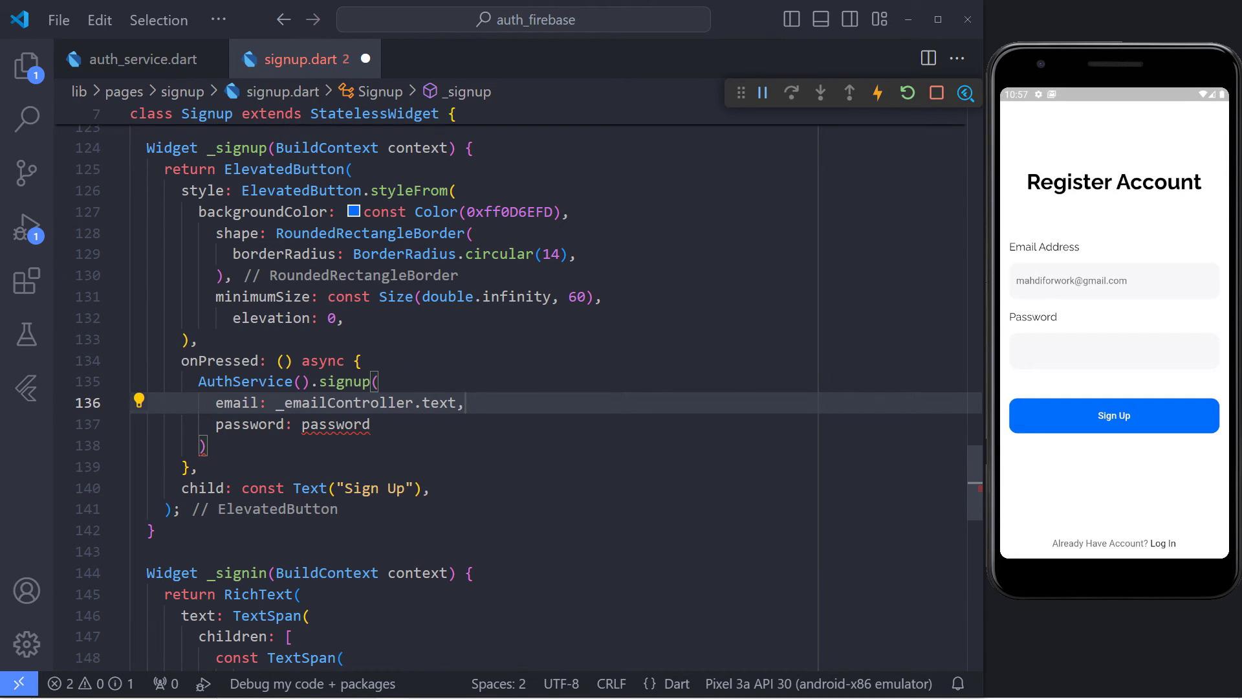
text(_passwordController)
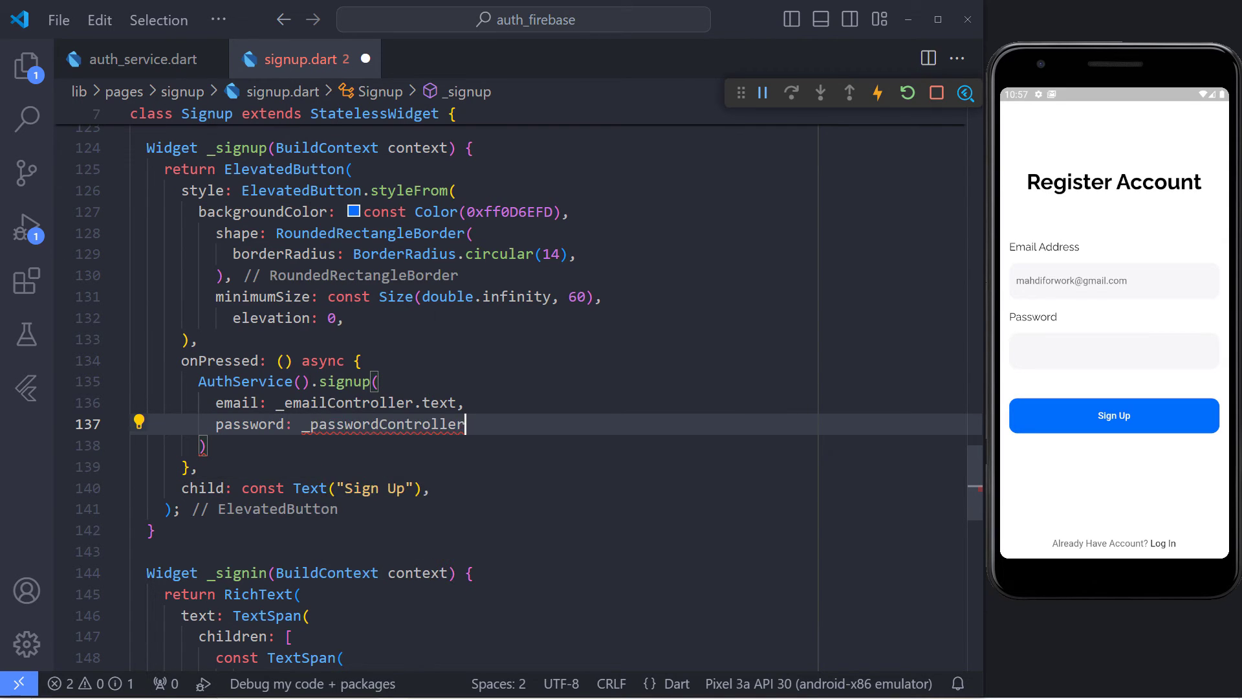
text(.text)
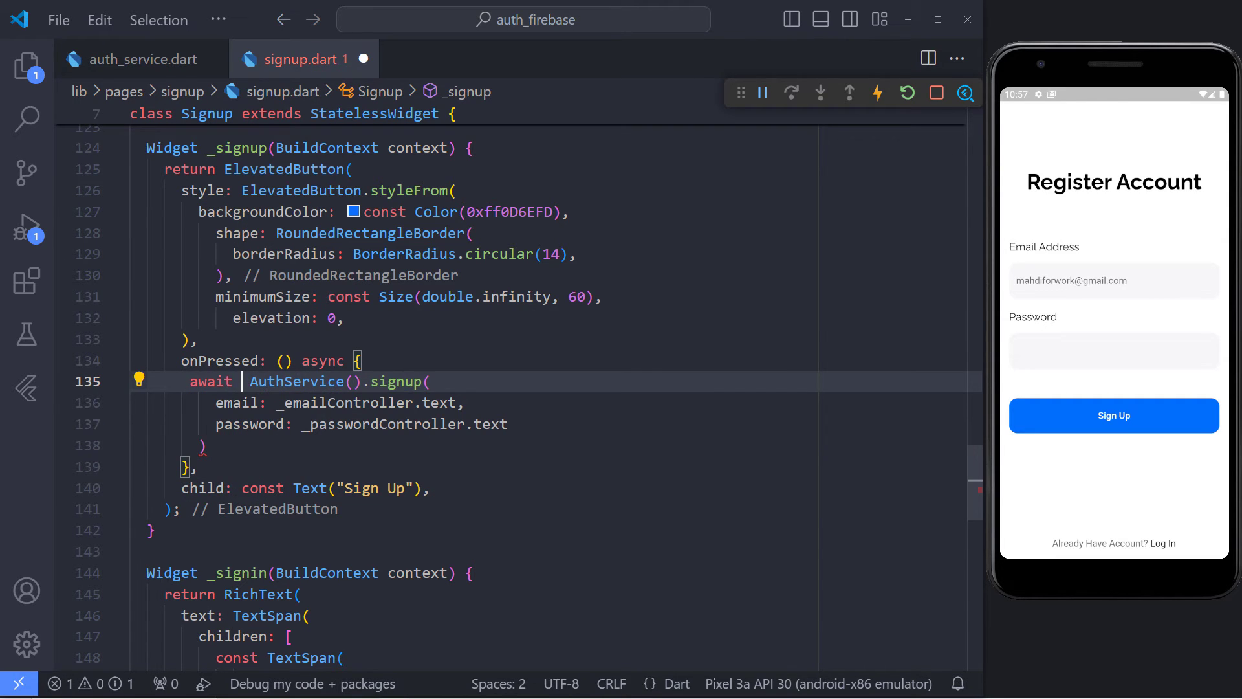
key(ctrl+s)
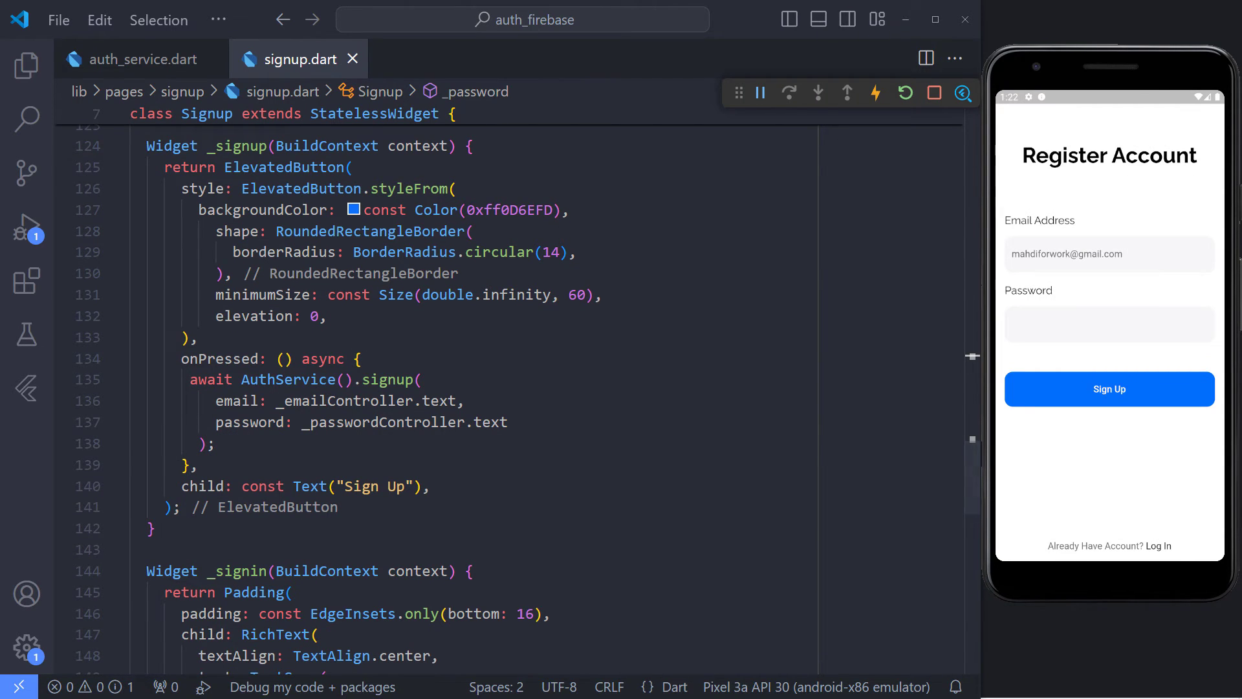
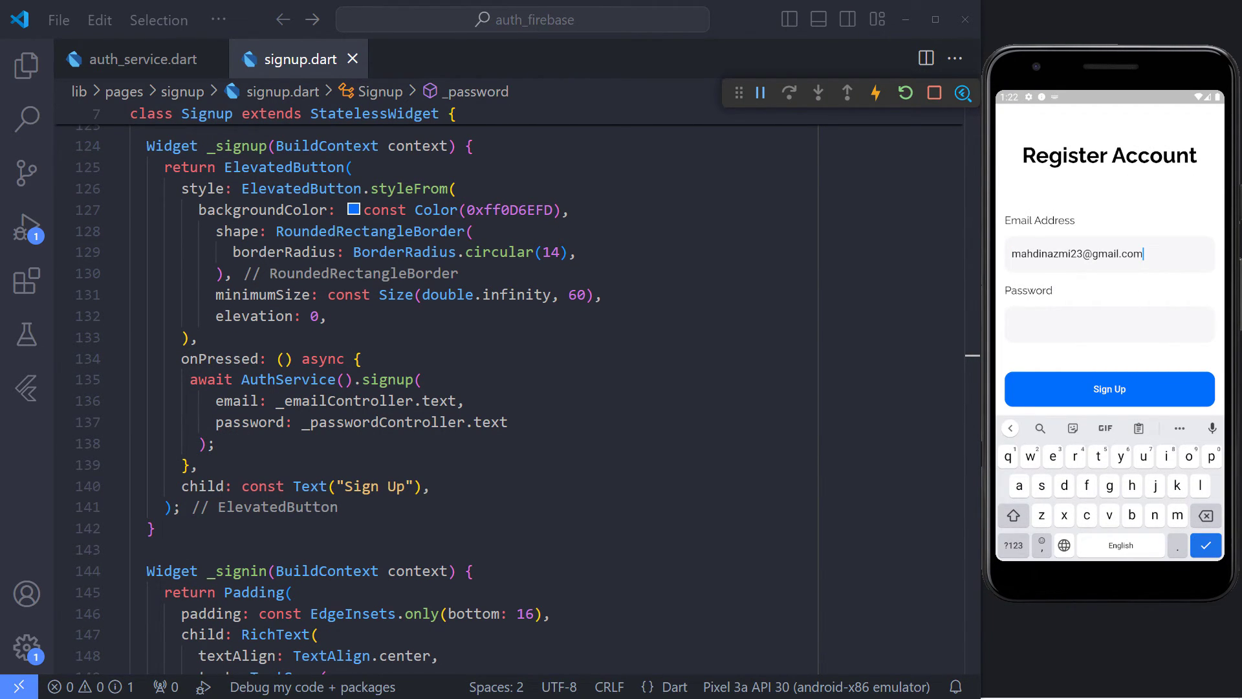
text(3)
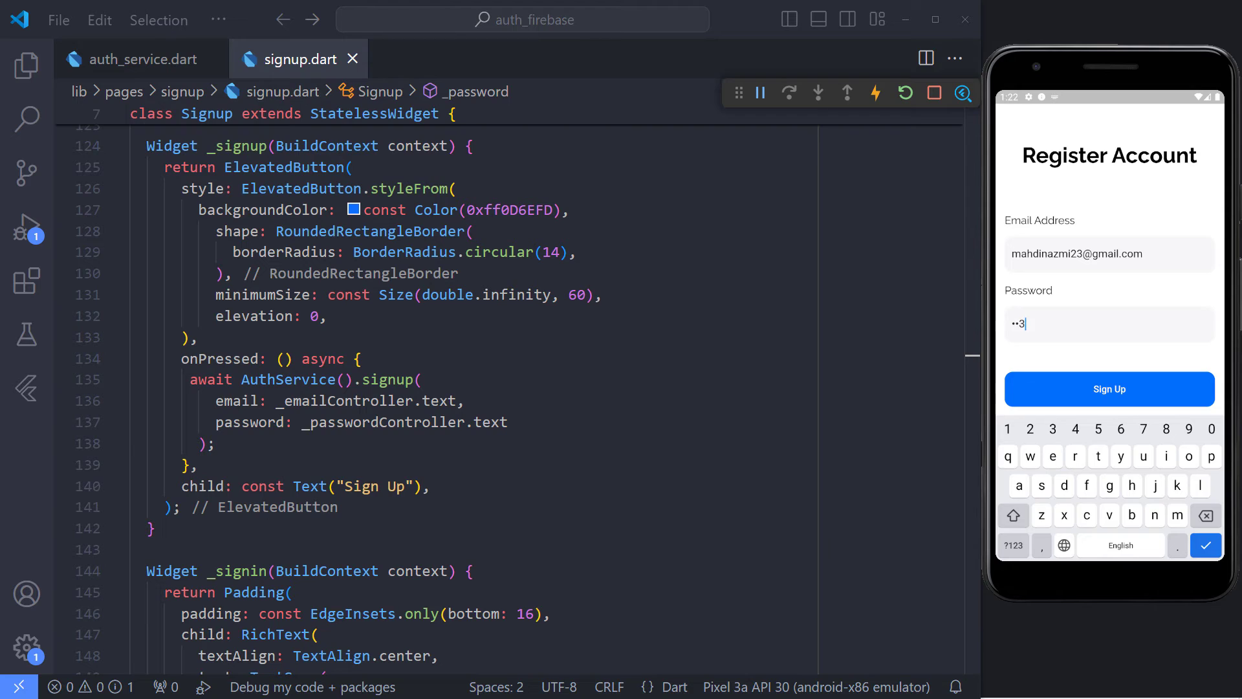
click(1204, 545)
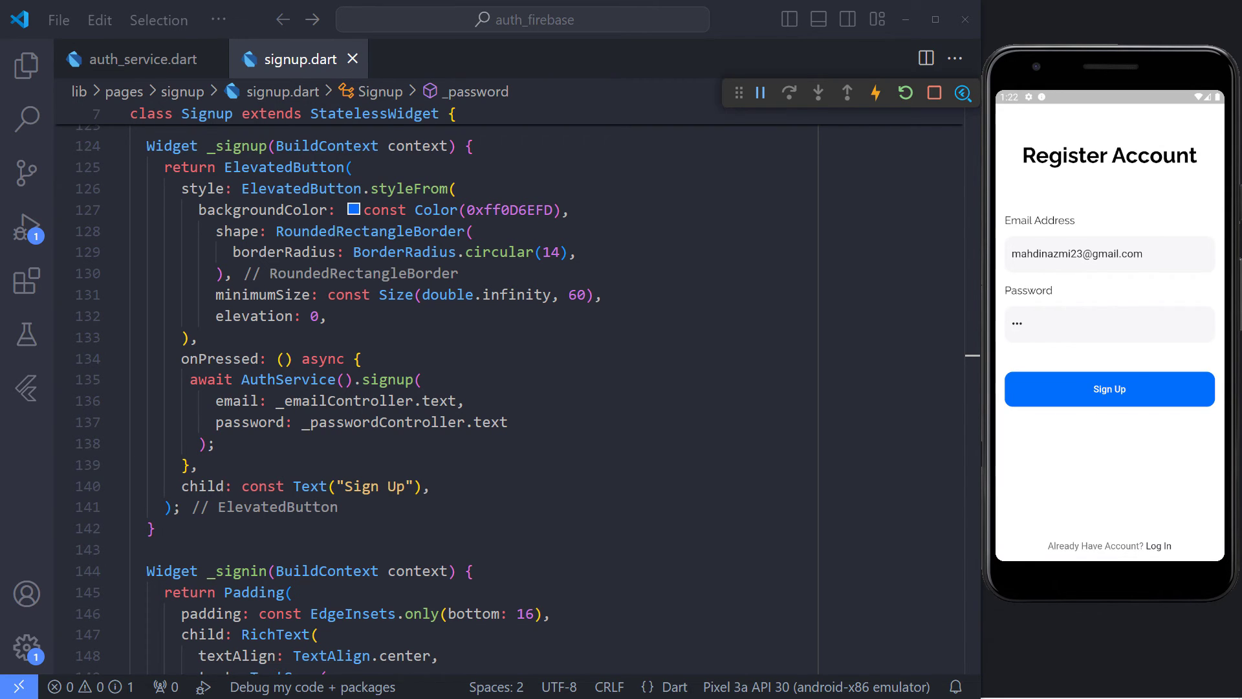
click(1109, 389)
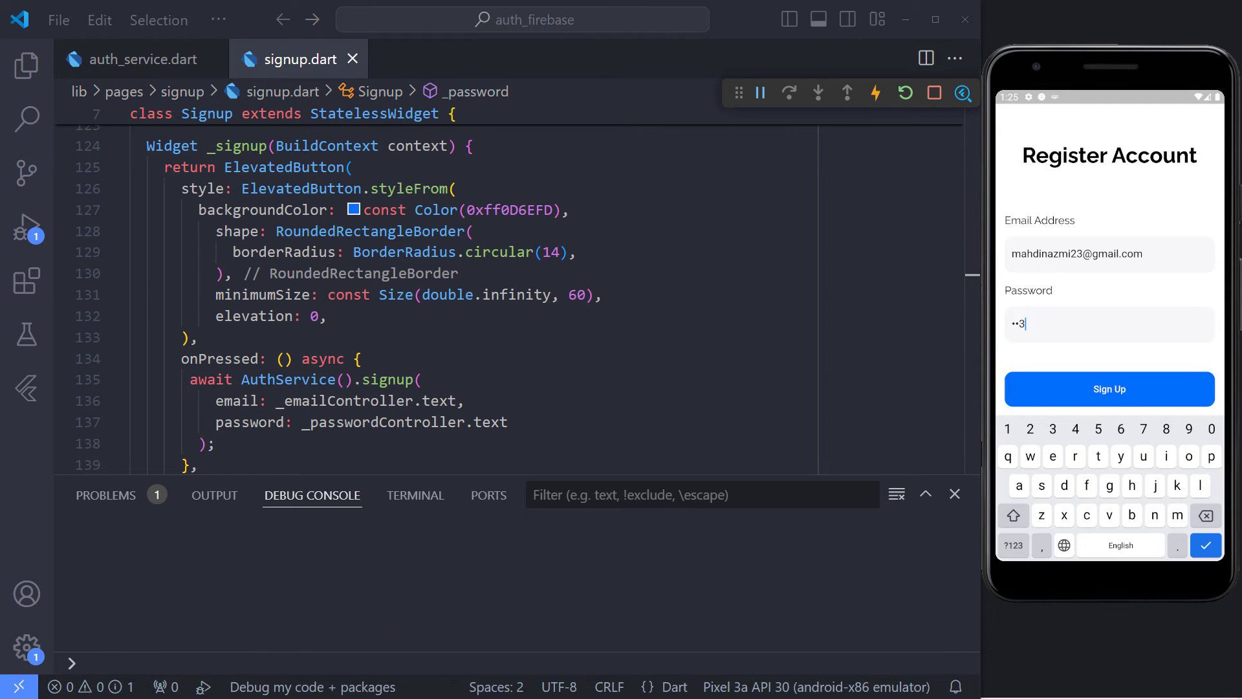
Submit the registration form to create the Firebase user and reach the home screen
click(1205, 545)
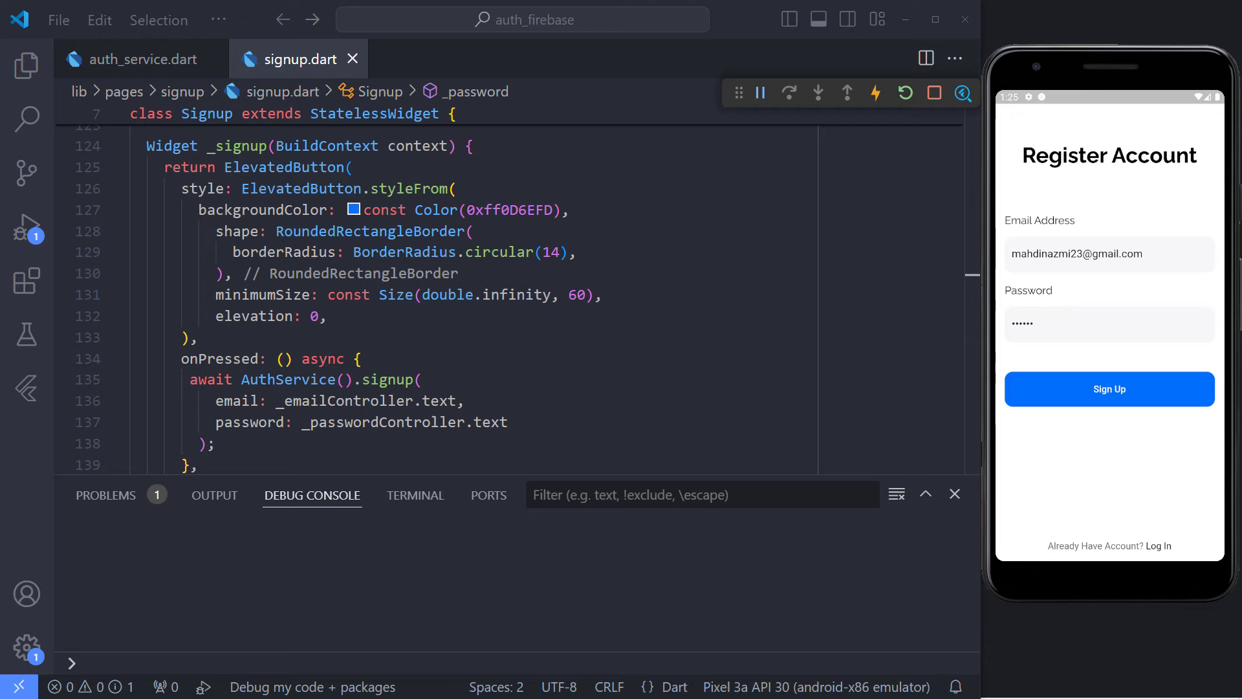
click(1109, 390)
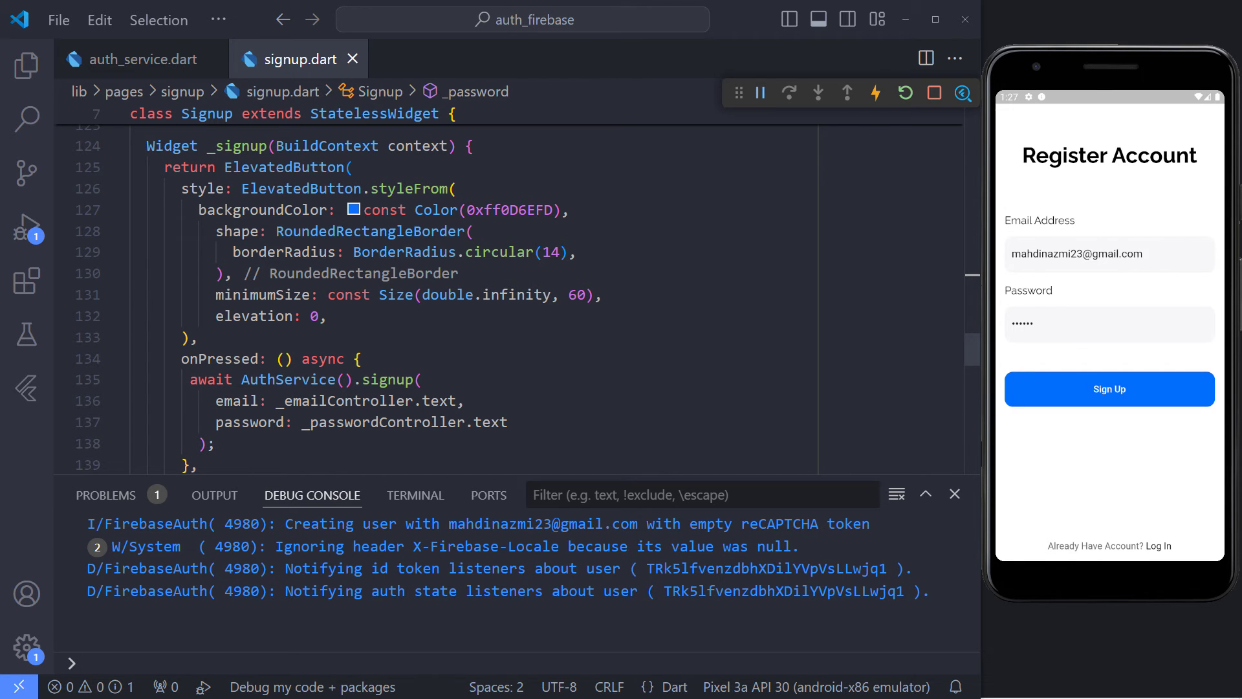
click(1109, 390)
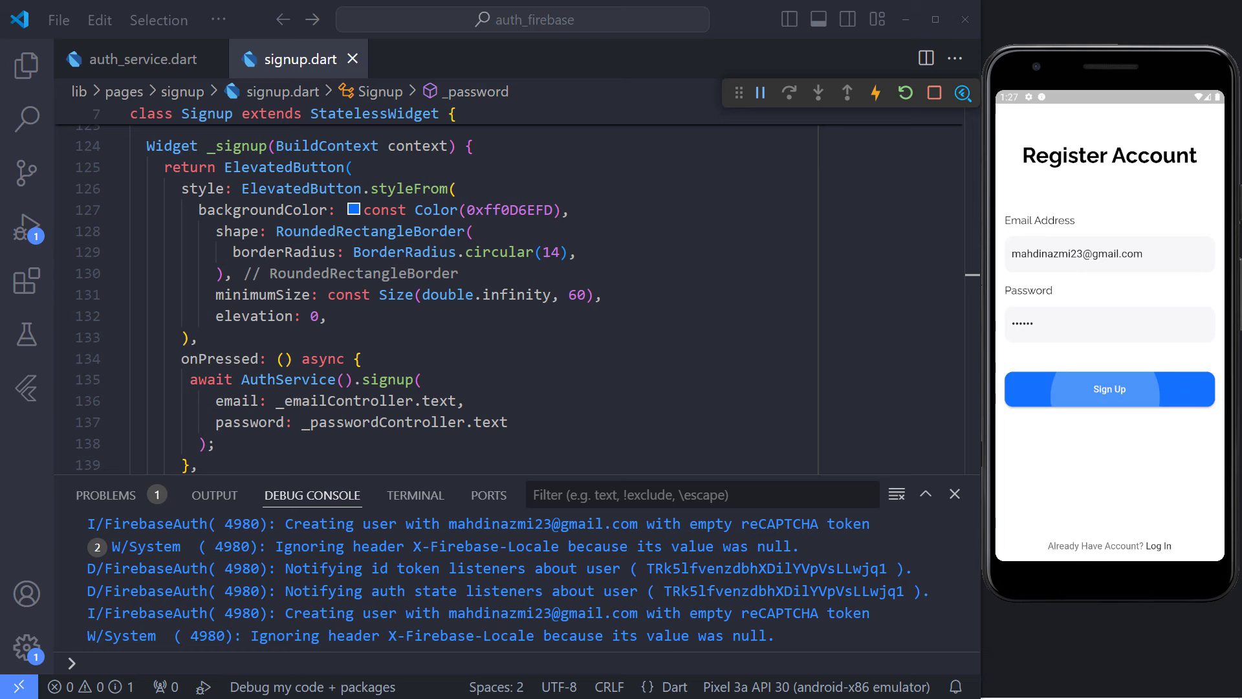
click(1109, 389)
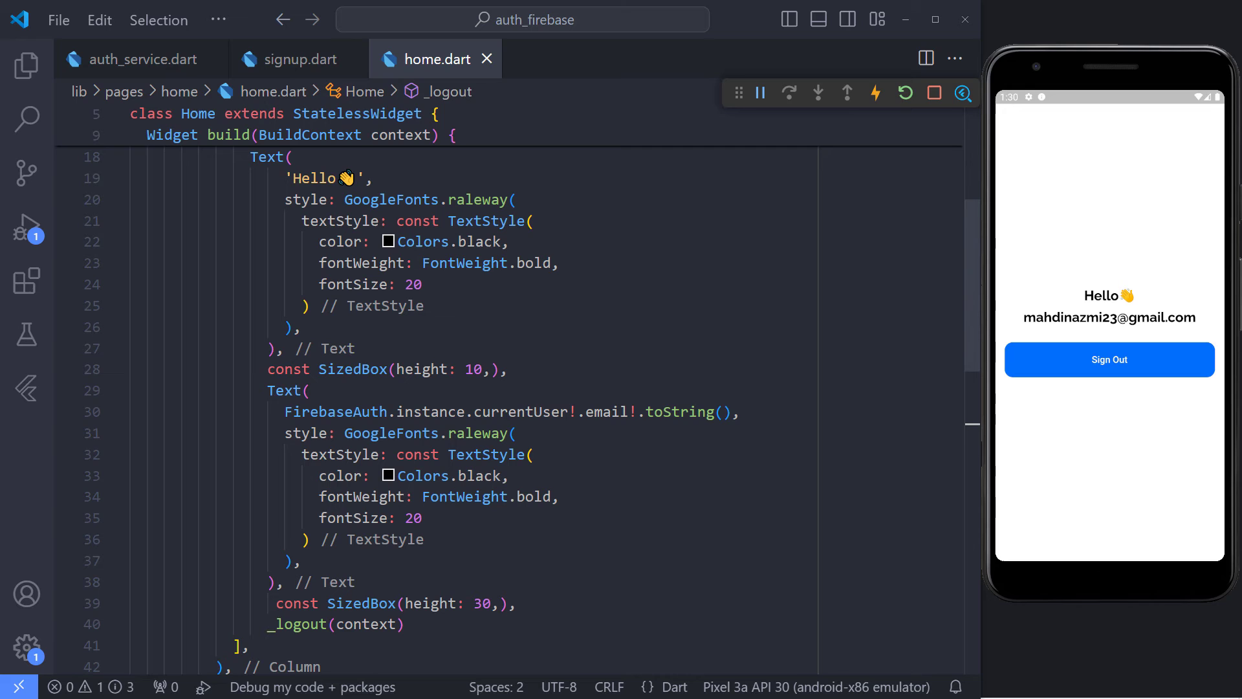
In signup, await Future.delayed(Duration(seconds: 1)) before navigating to Home
click(119, 58)
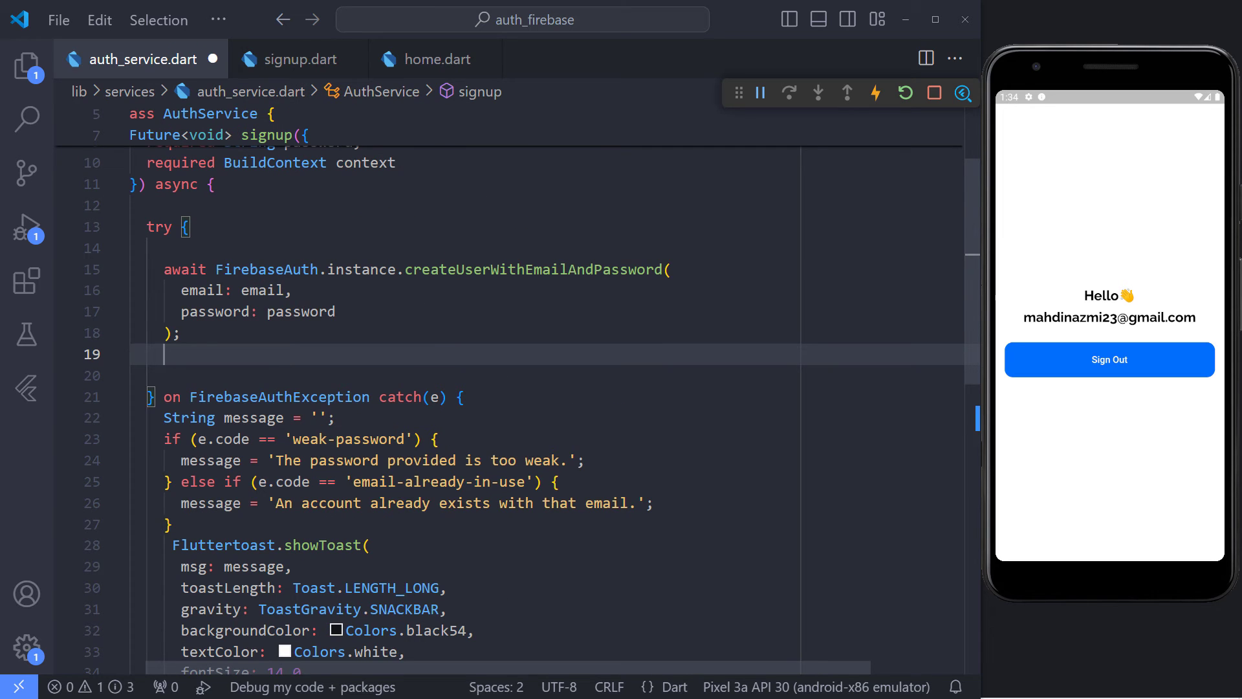
text(await)
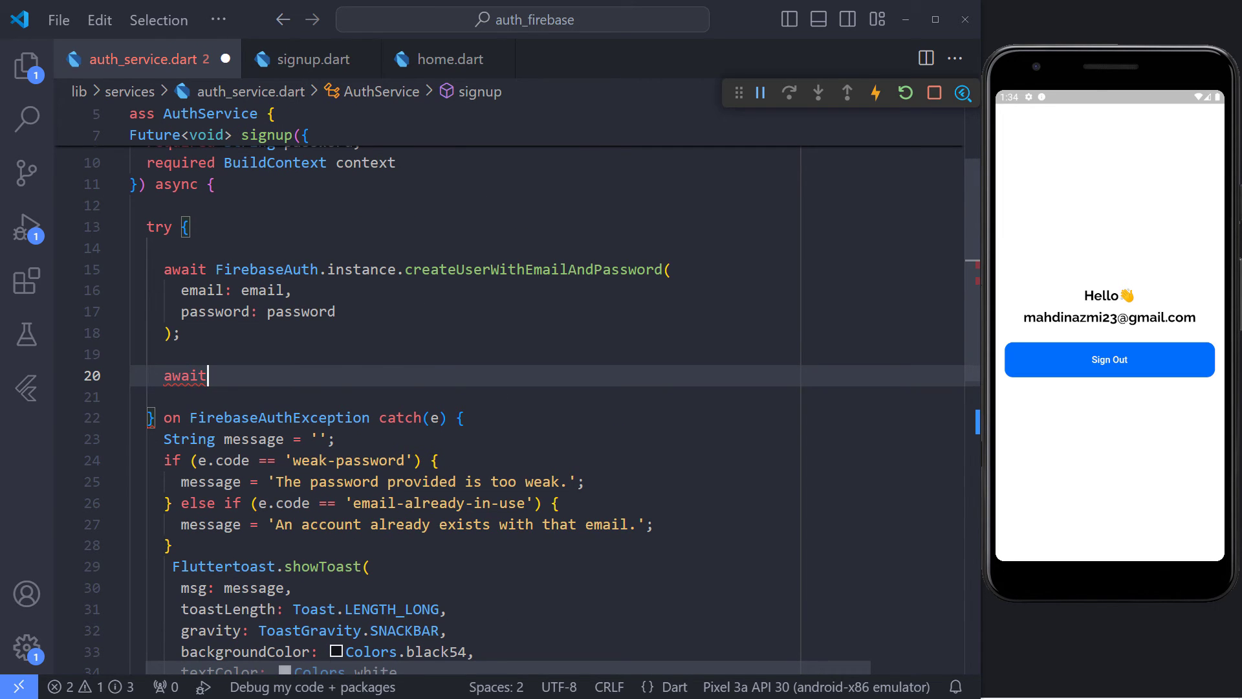
text(Future.delayed(Duration(seconds: 1)))
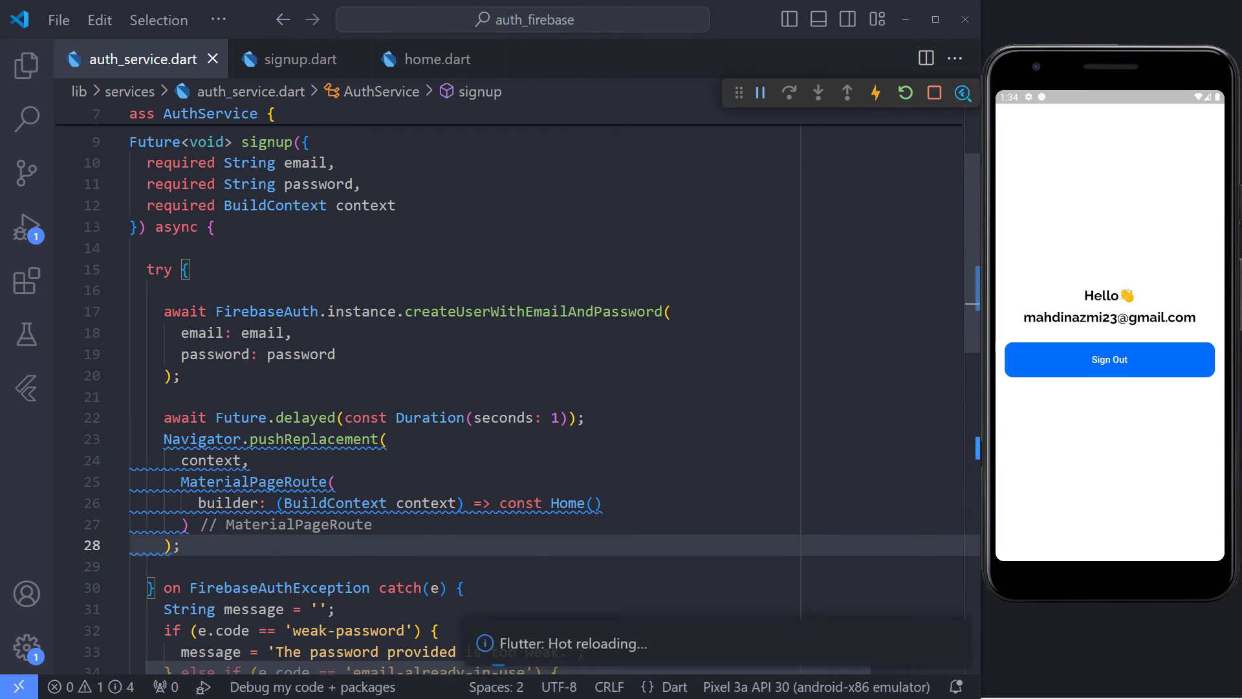
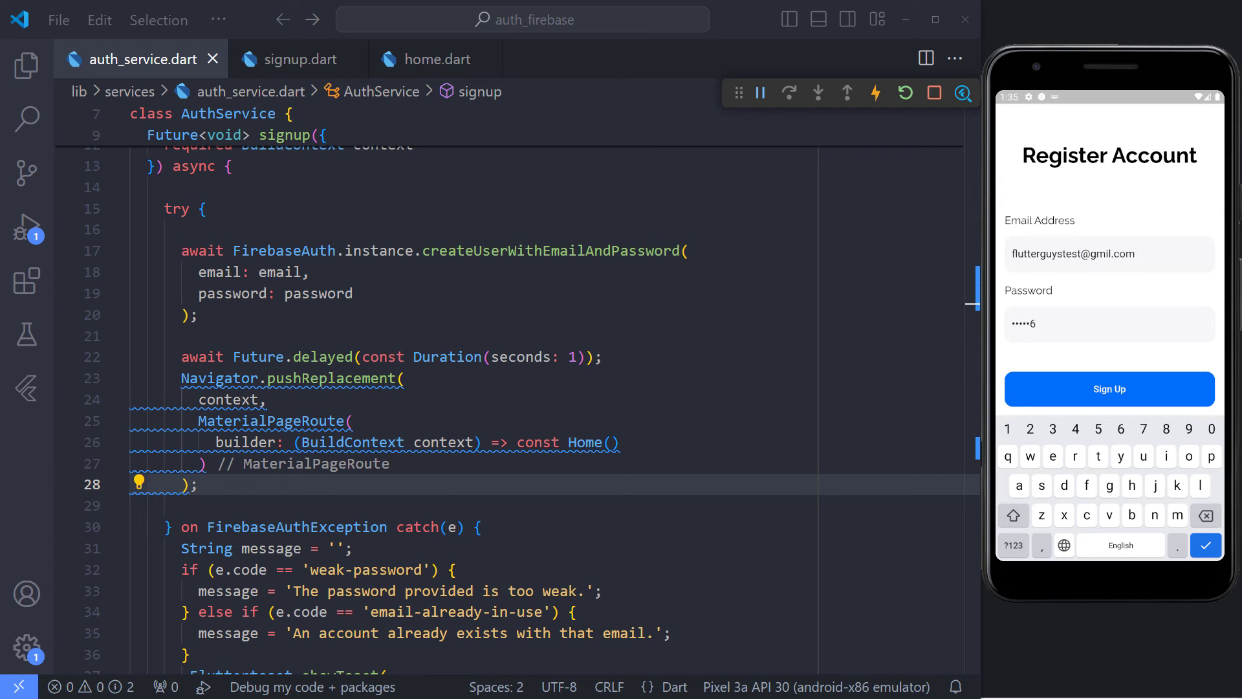
Register a new 'flutterguystest' account in the emulator and land on the greeting screen
click(1109, 390)
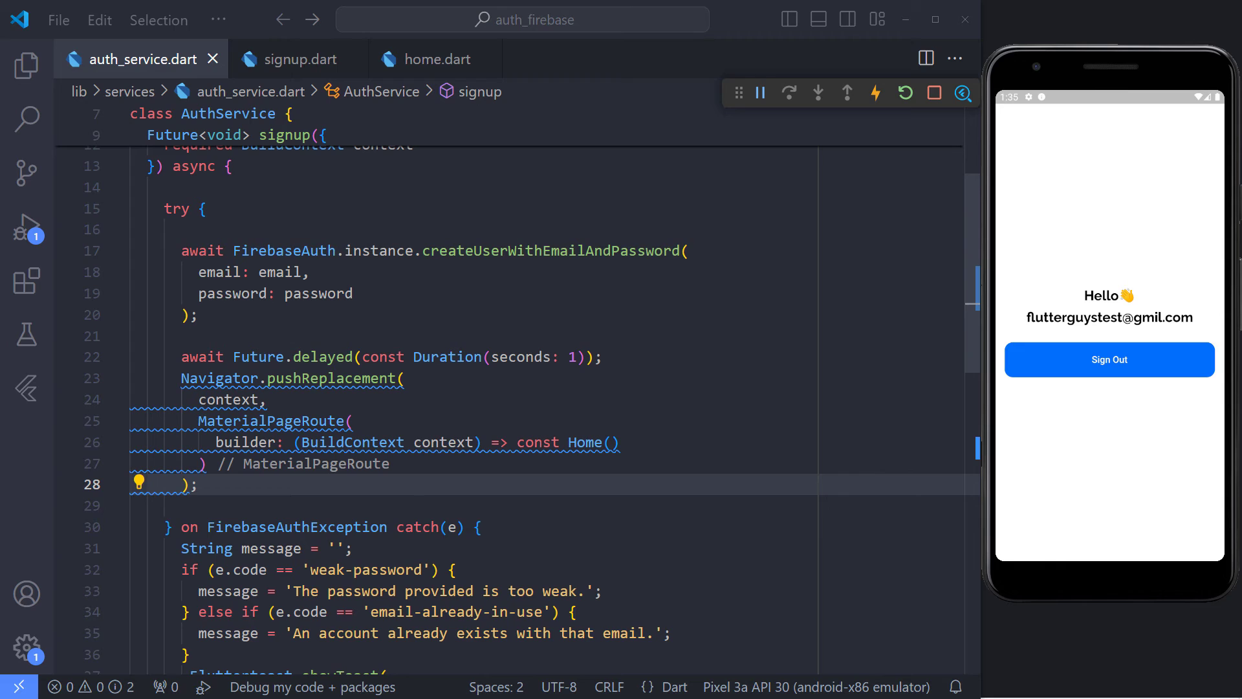
click(1109, 359)
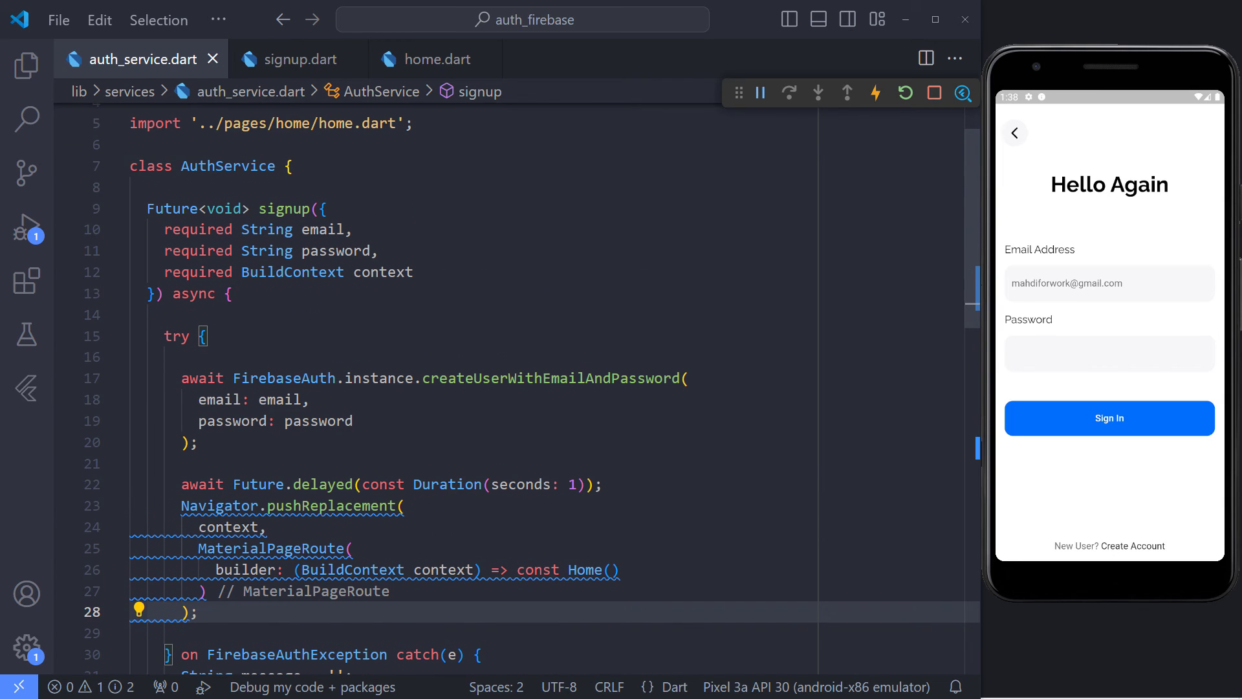
Write the signin method using signInWithEmailAndPassword with user-not-found and wrong-password handling, then go to login.dart
scroll(down, 3)
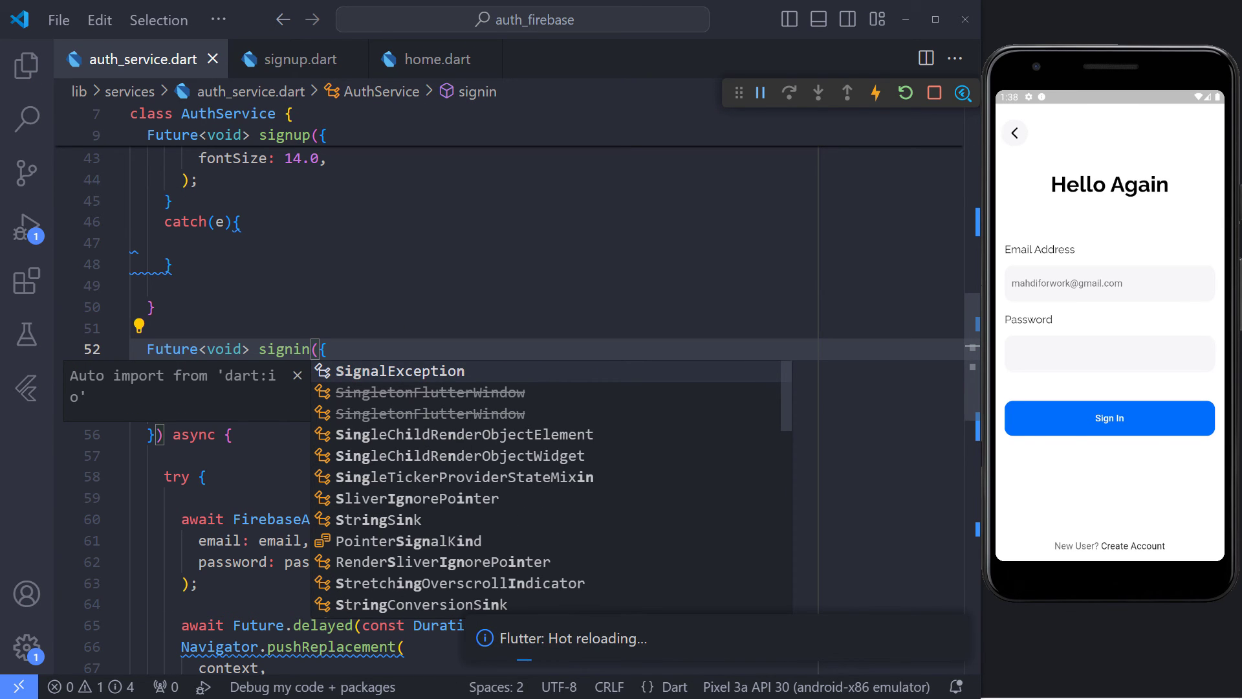
scroll(down, 3)
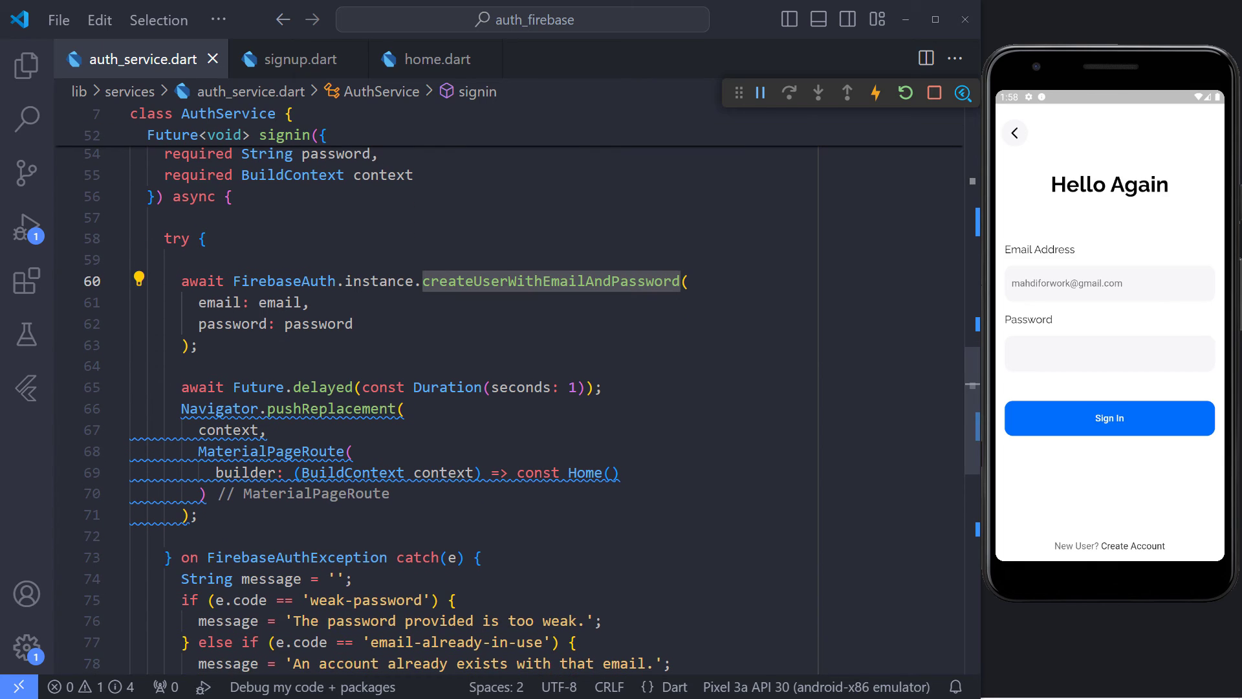
text(signInWithEmailAndPassword)
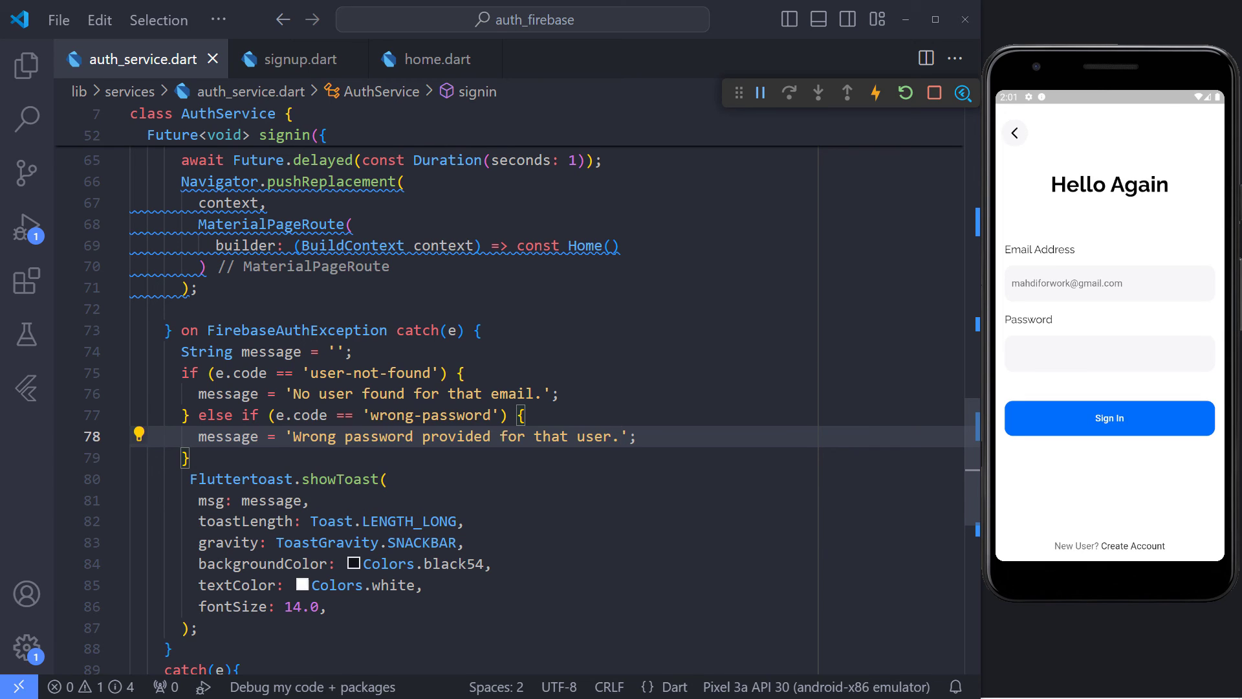
click(293, 58)
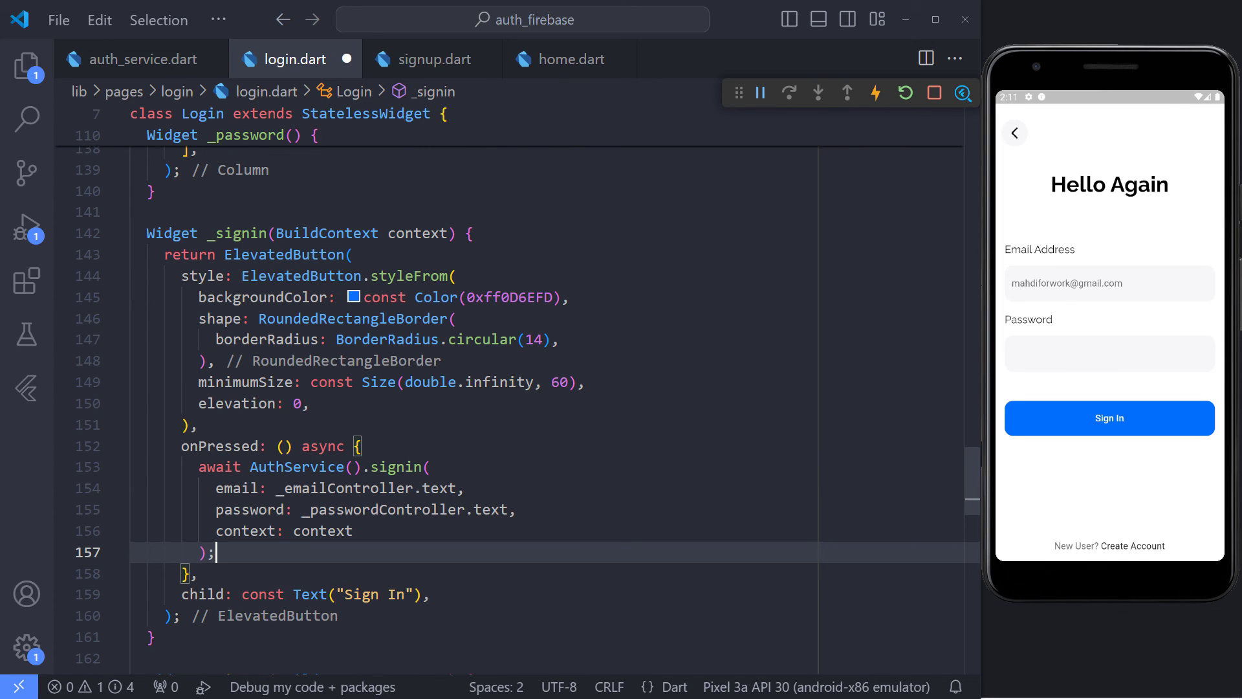
Enter the account email and password in the emulator and sign in to reach the greeting home screen
click(1109, 283)
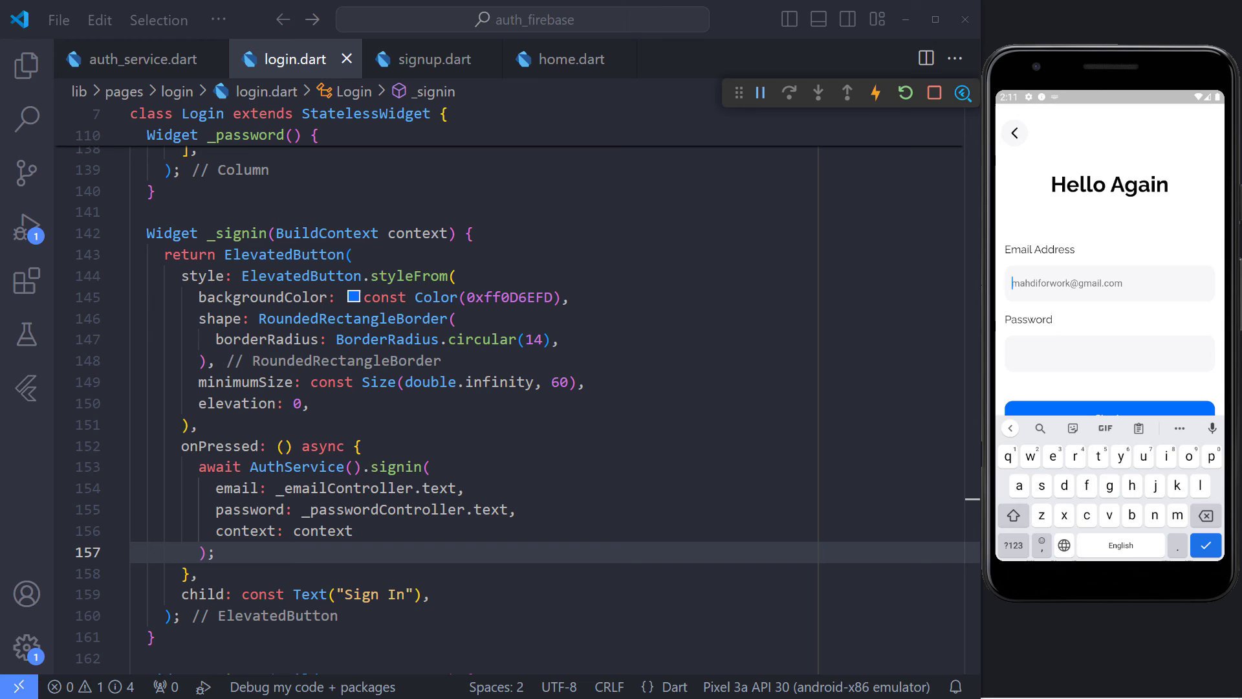
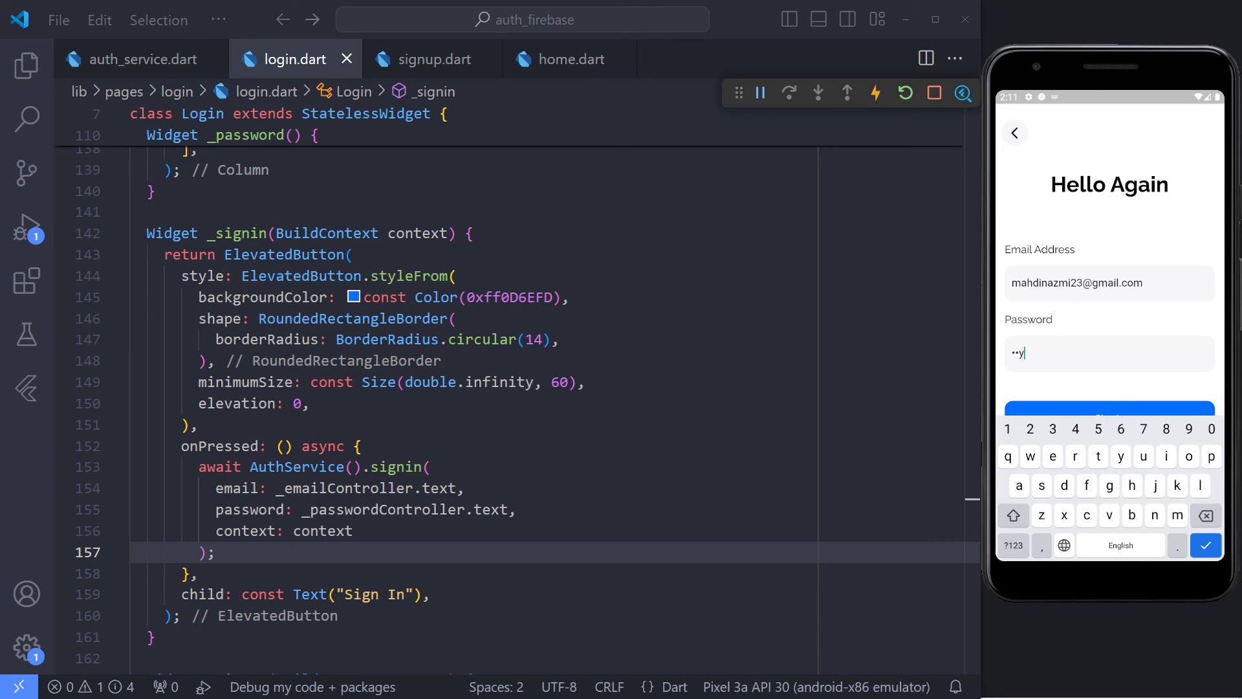
click(1205, 545)
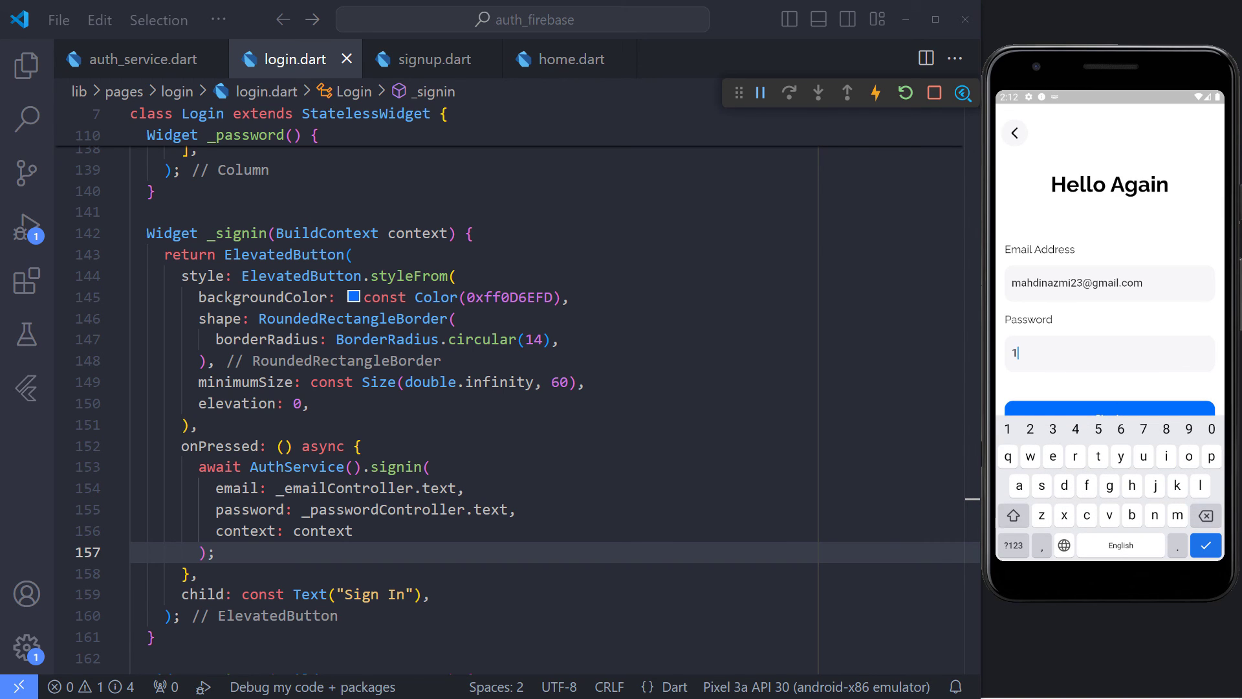
text(6)
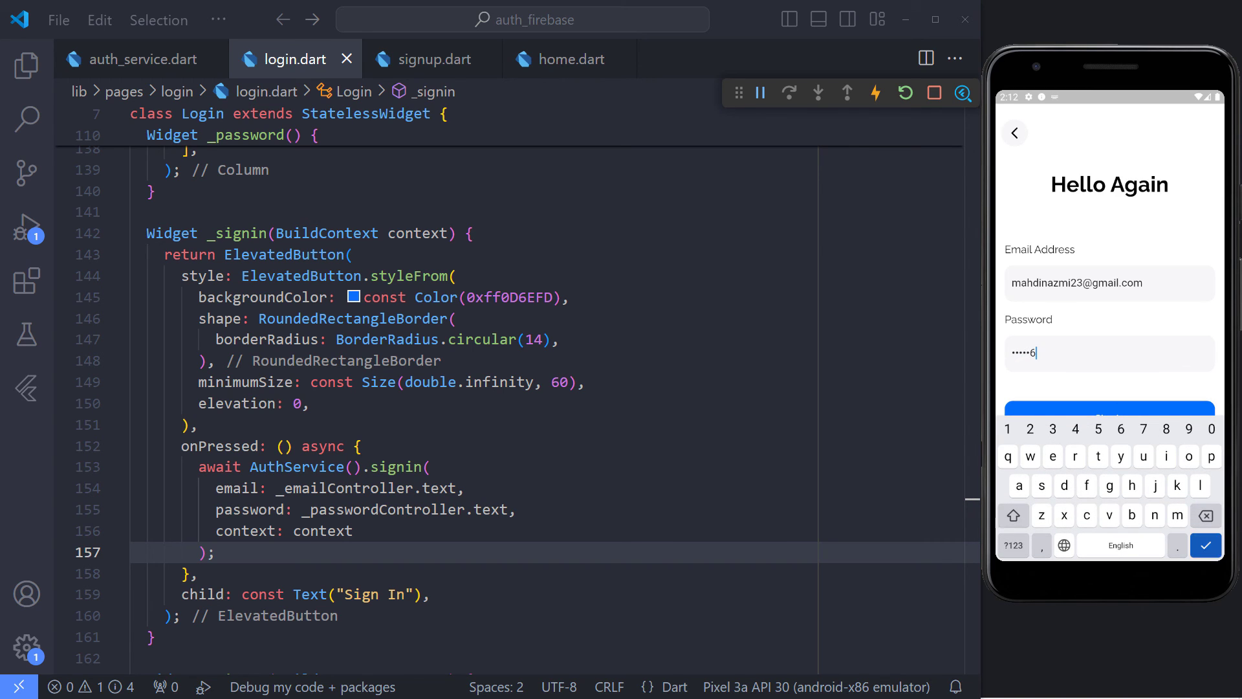
click(1205, 544)
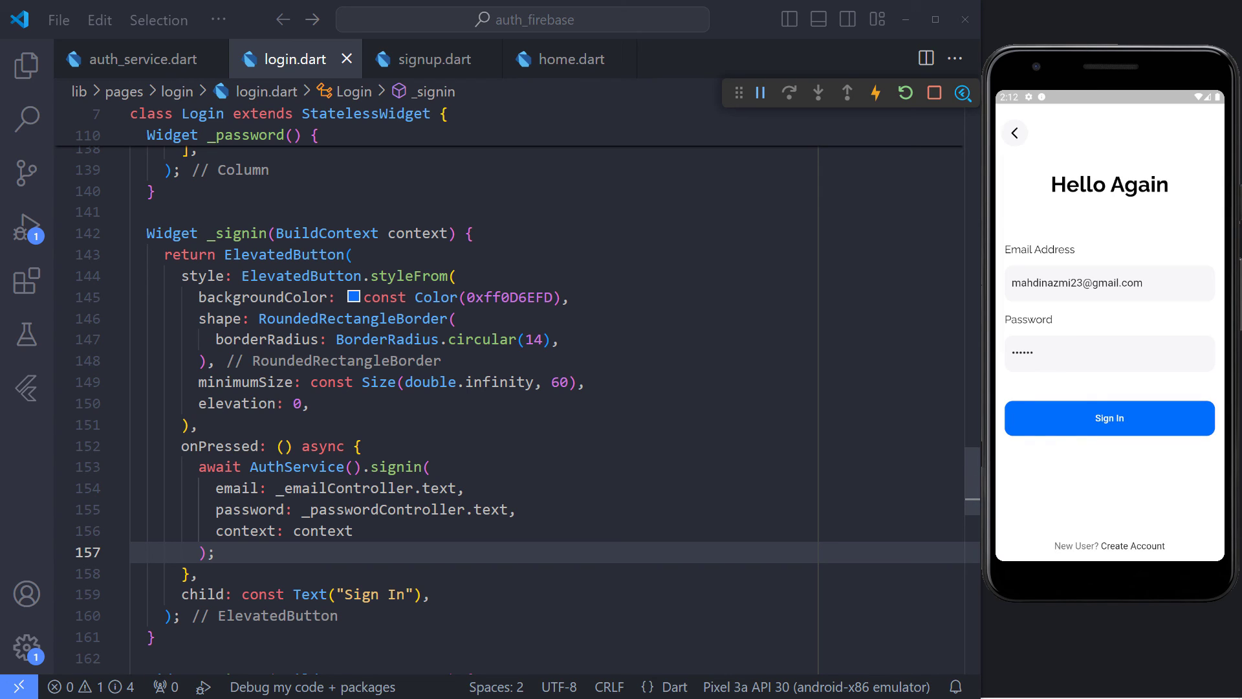
click(1109, 418)
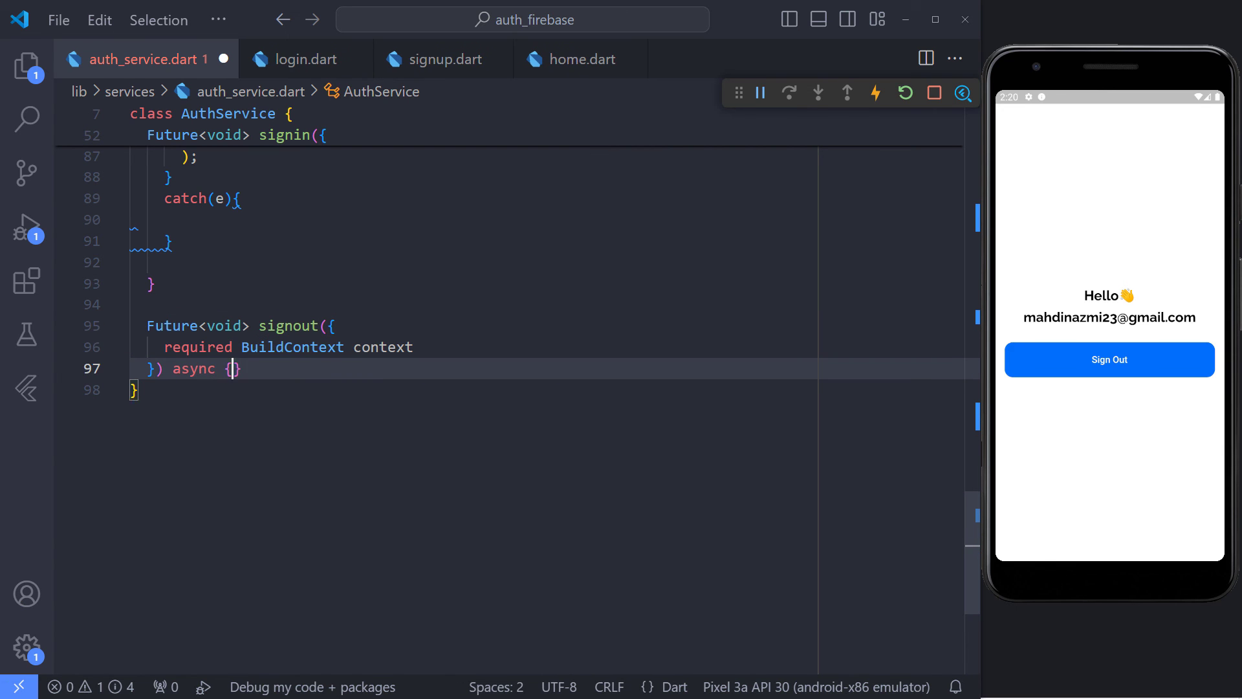
Write signout with FirebaseAuth.instance.signOut() and a 1-second Future.delayed, and call it from home.dart's sign-out button
text(await FirebaseAuth.instance.signOut();)
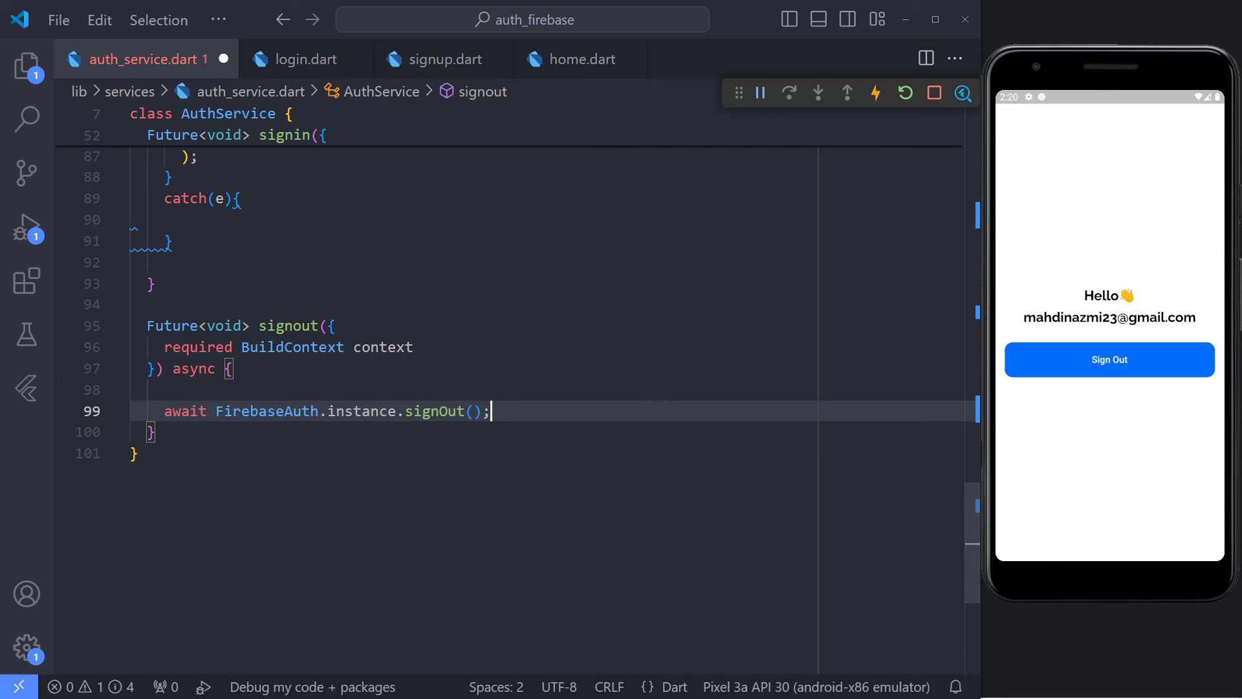
text(await Future.delayed(Duration)
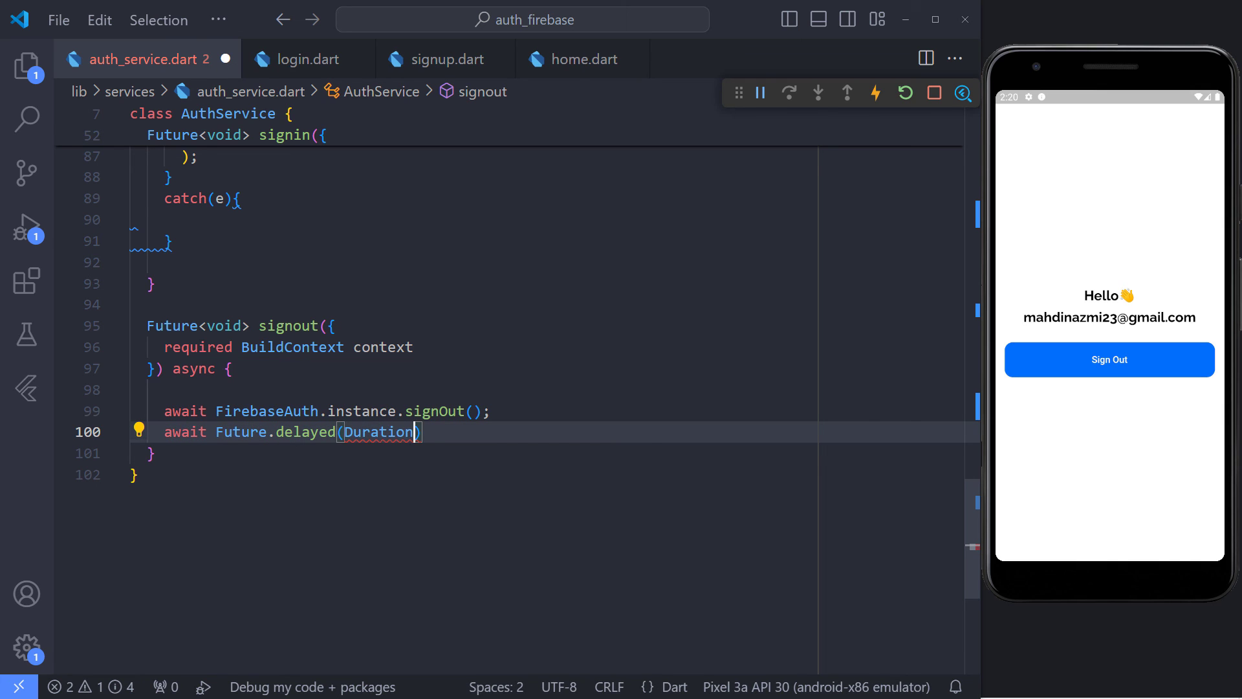
text(const Duration(seconds: 1));)
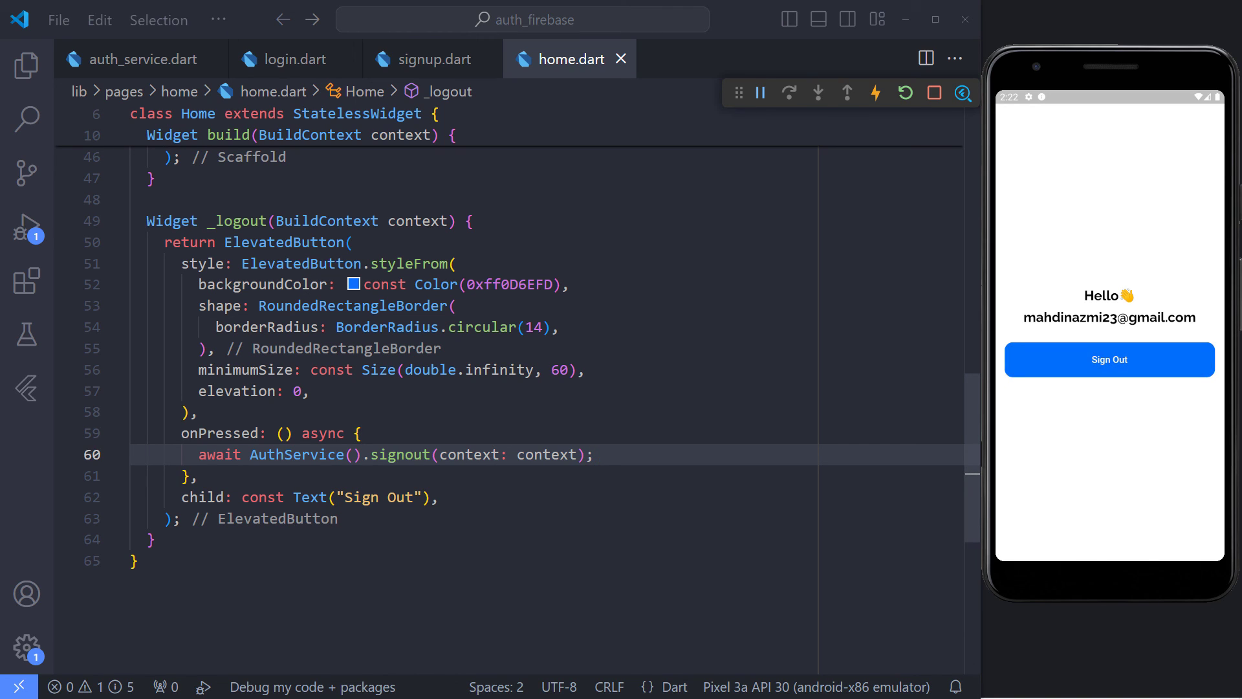
click(1109, 358)
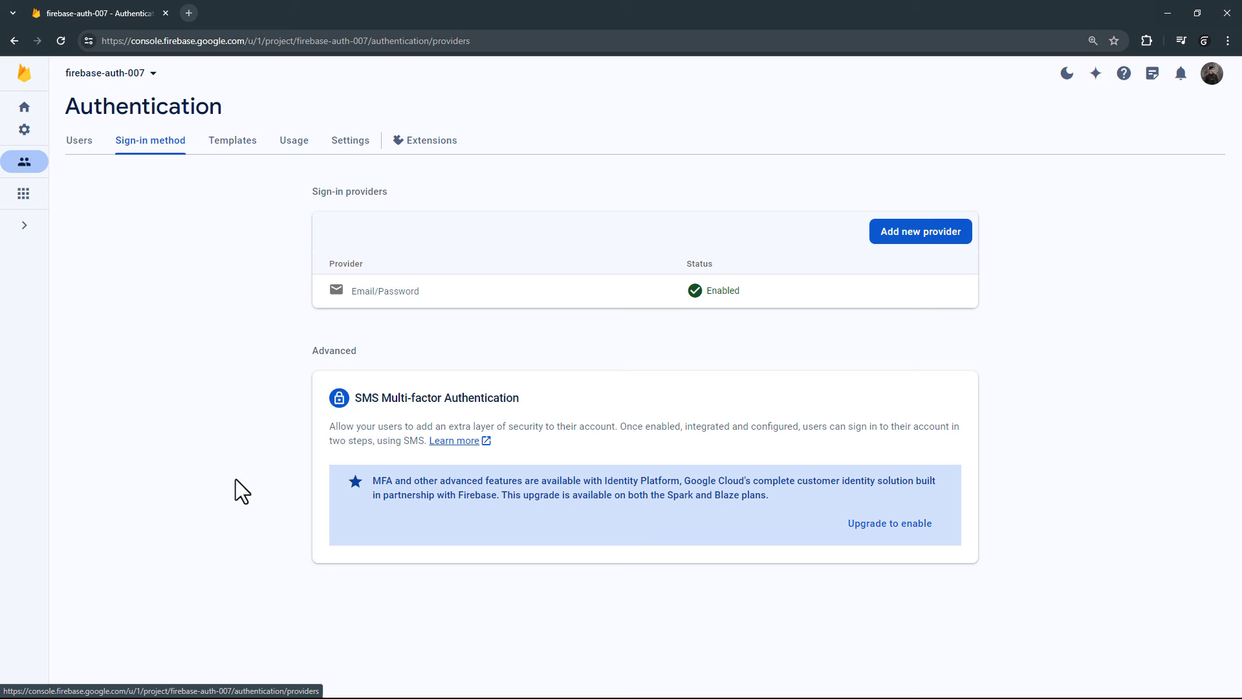
mouse_move(899, 253)
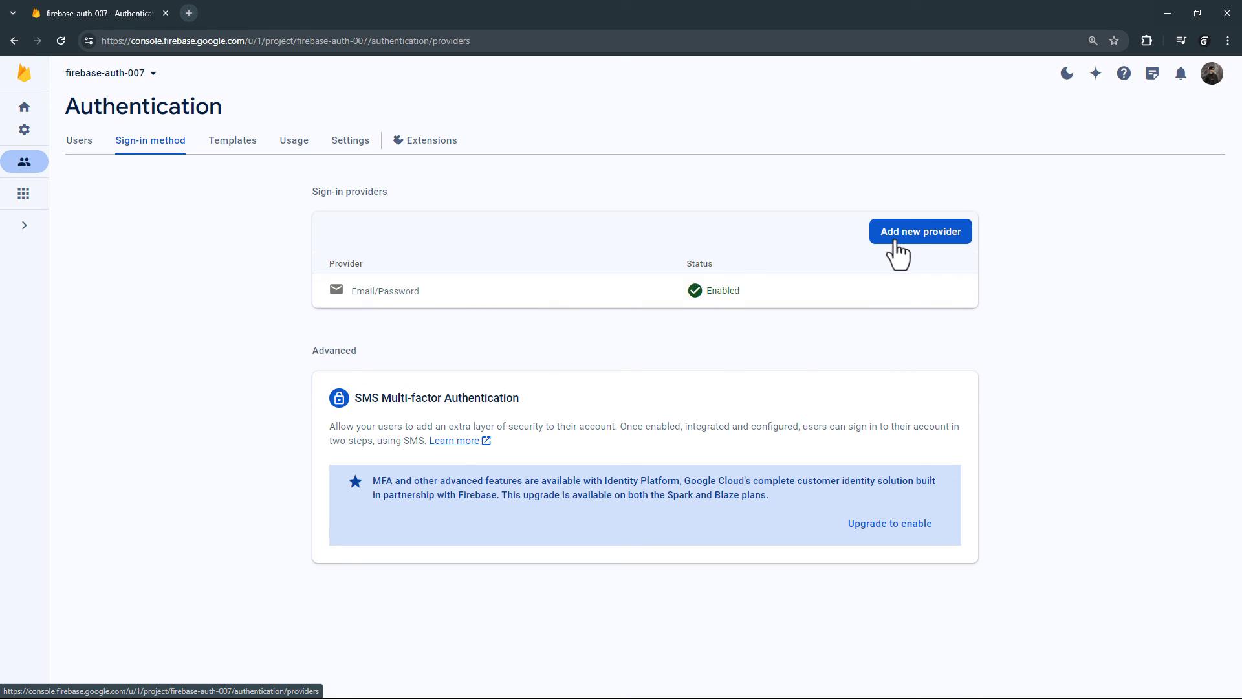
Show the Add new provider picker on the Authentication Sign-in method page
click(919, 232)
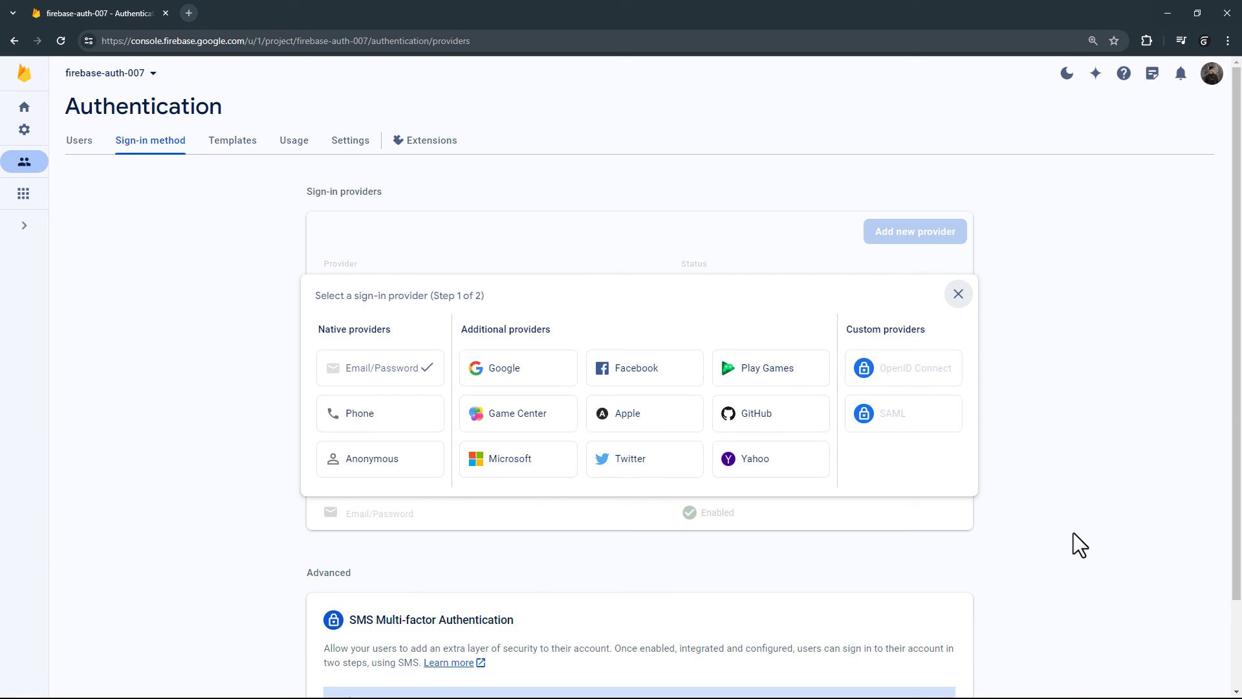